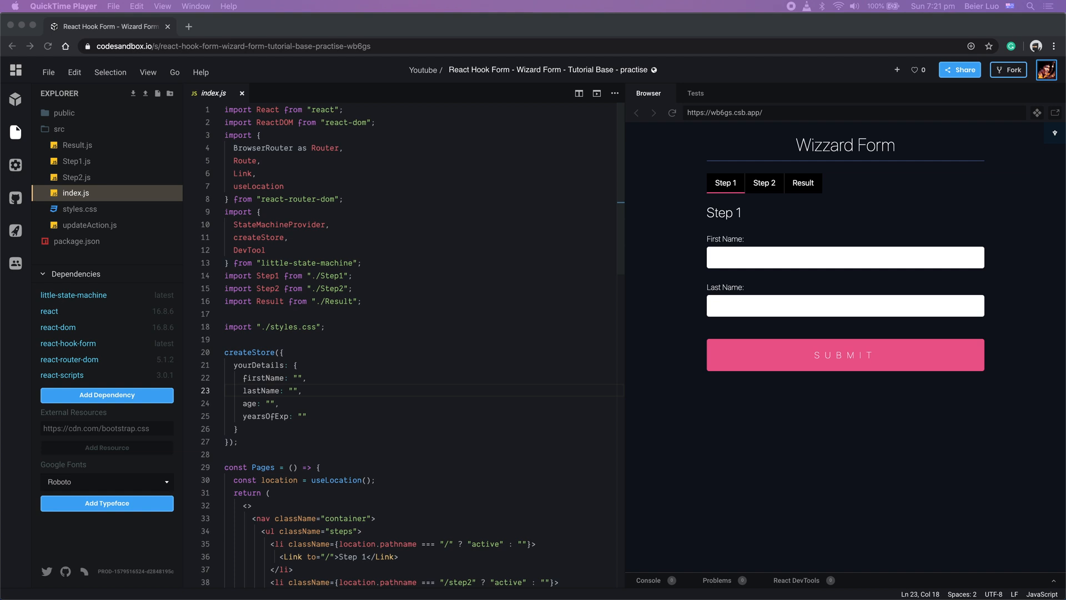
mouse_move(345, 537)
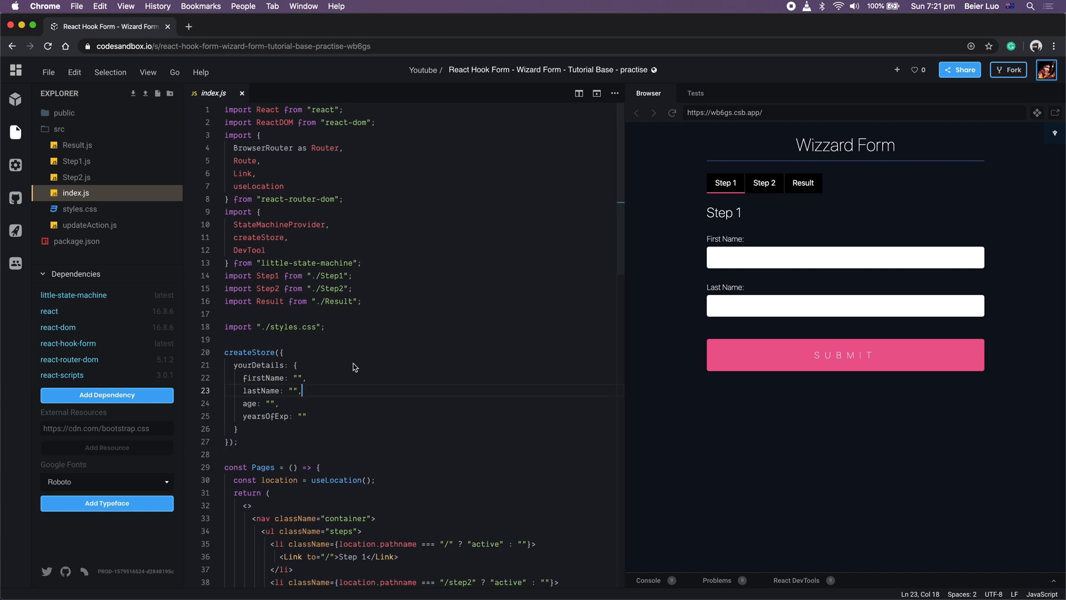
mouse_move(769, 193)
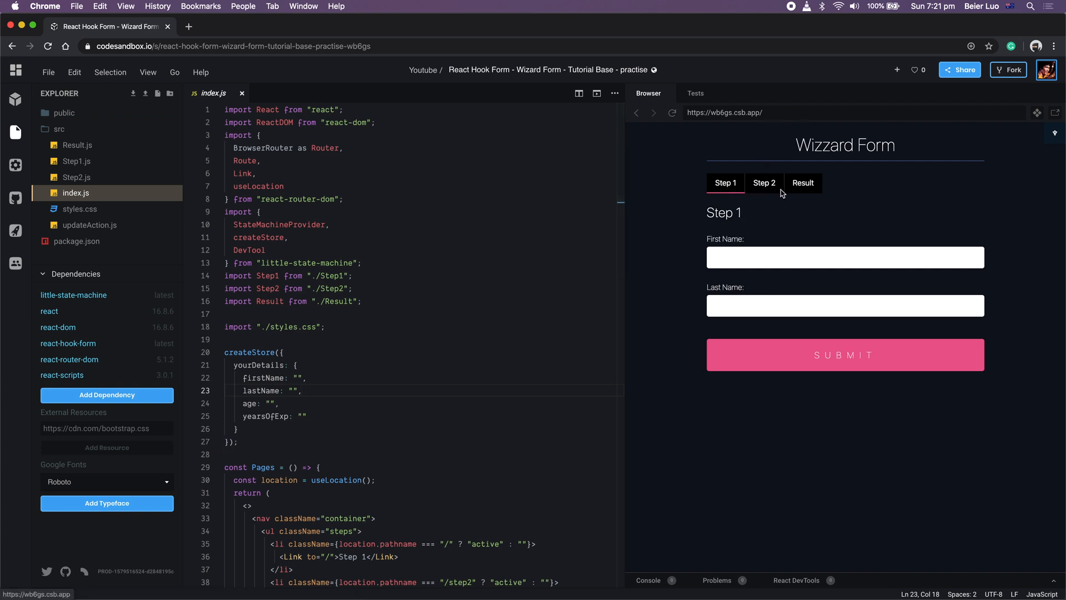
- Switch the wizard preview between the Result and Step 1 pages
click(802, 183)
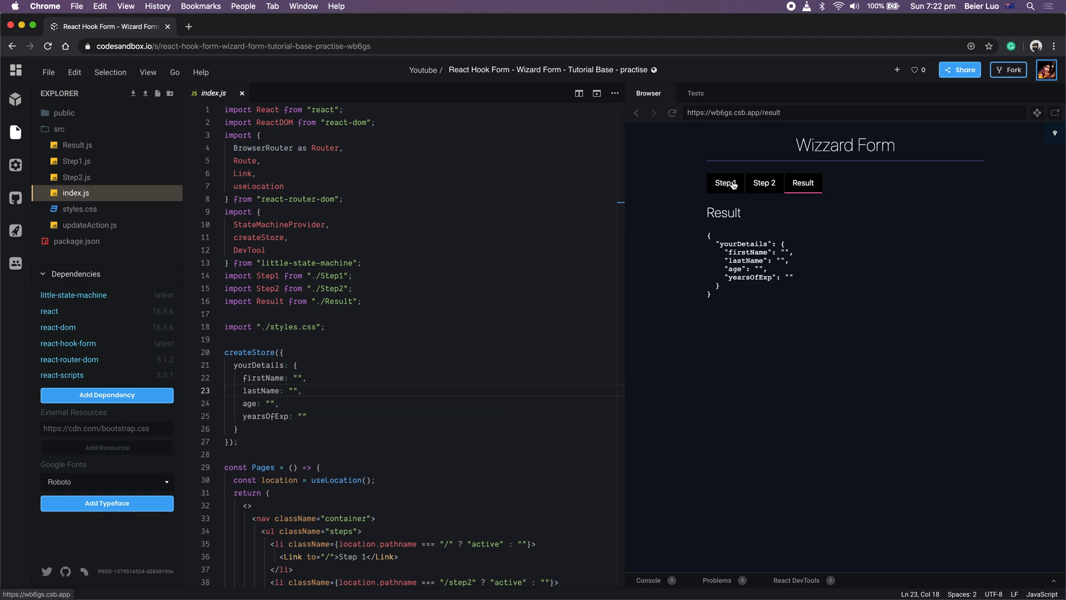
click(724, 183)
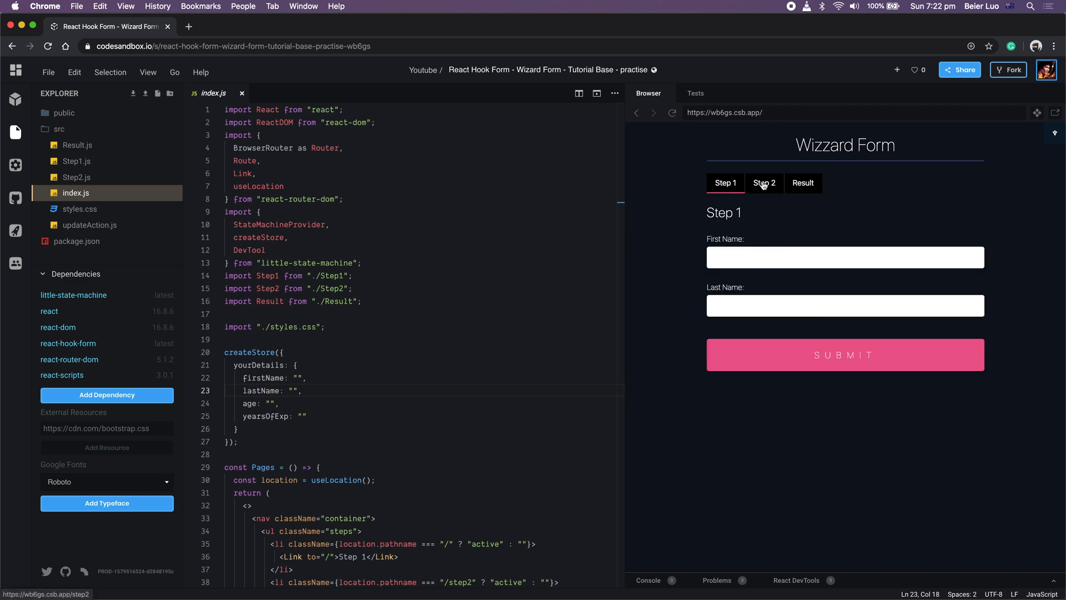
click(803, 182)
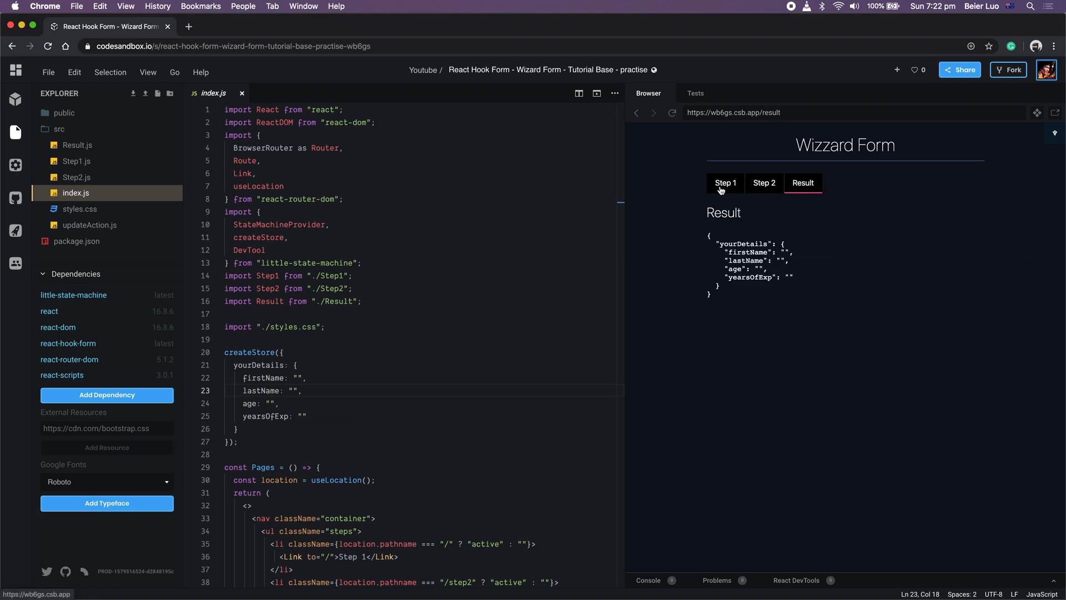
click(725, 182)
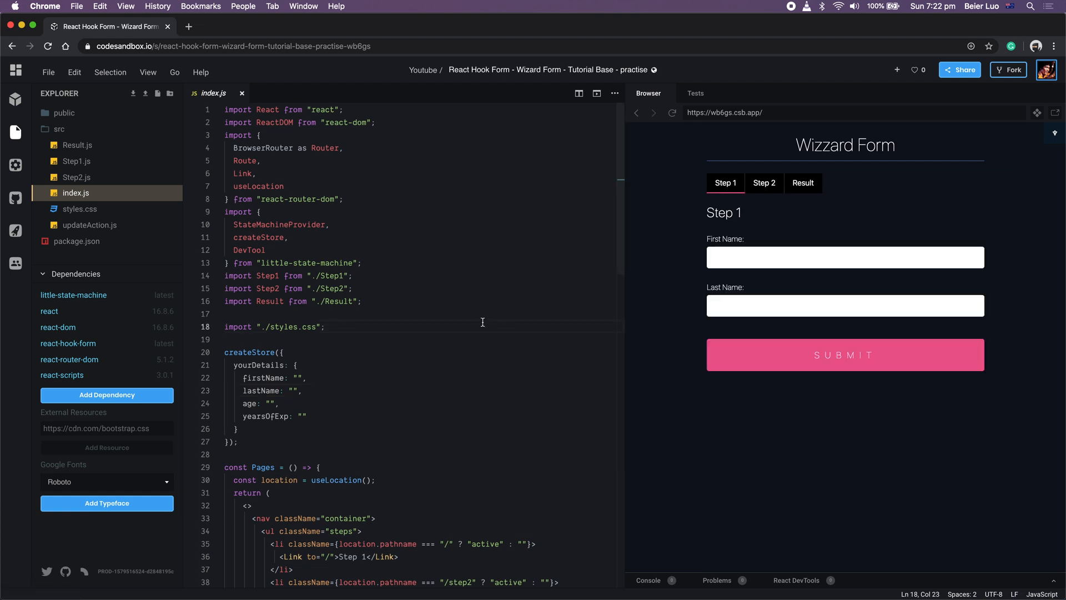
mouse_move(348, 345)
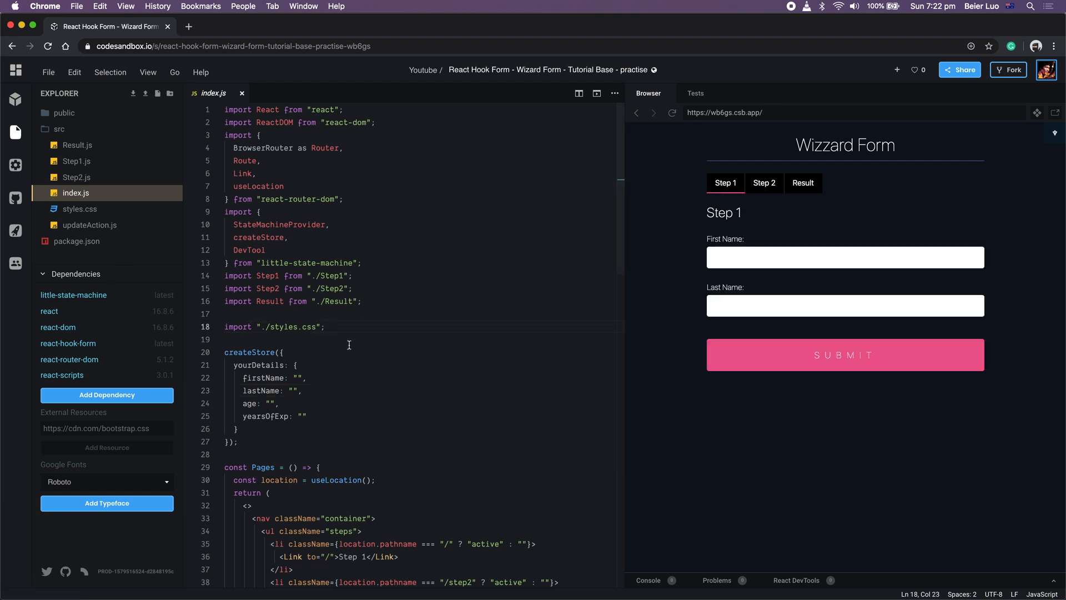
- Read through index.js, past the store's default values, down to the App render
scroll(down, 3)
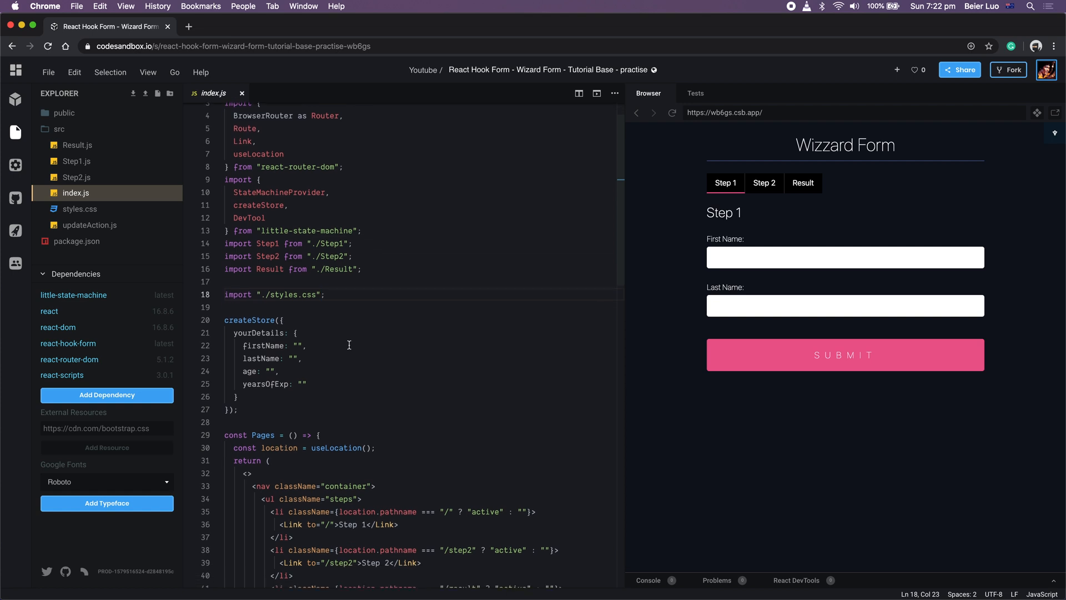
click(236, 410)
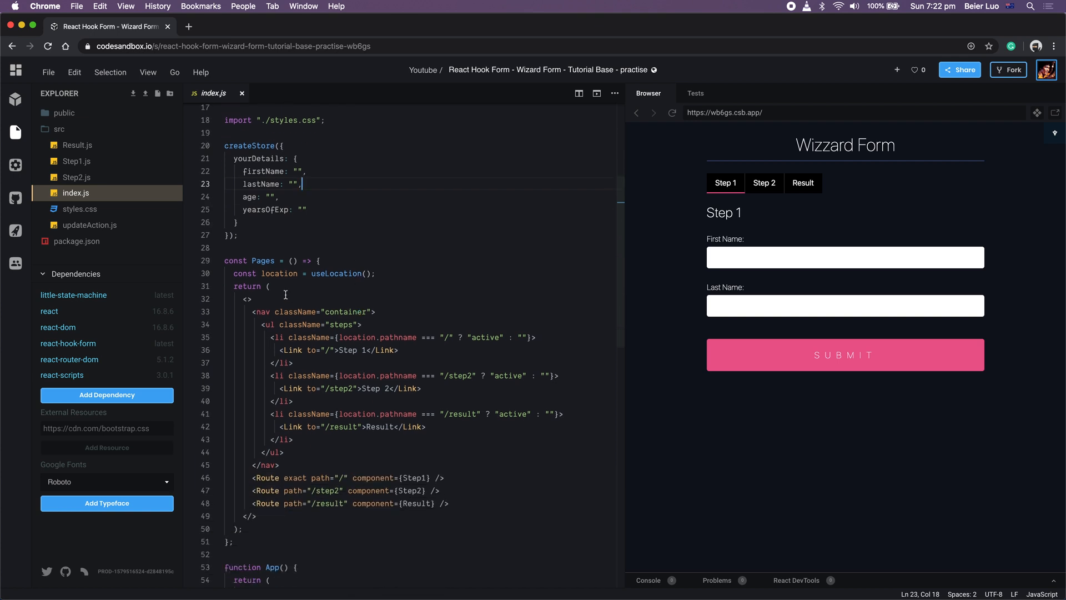
mouse_move(877, 212)
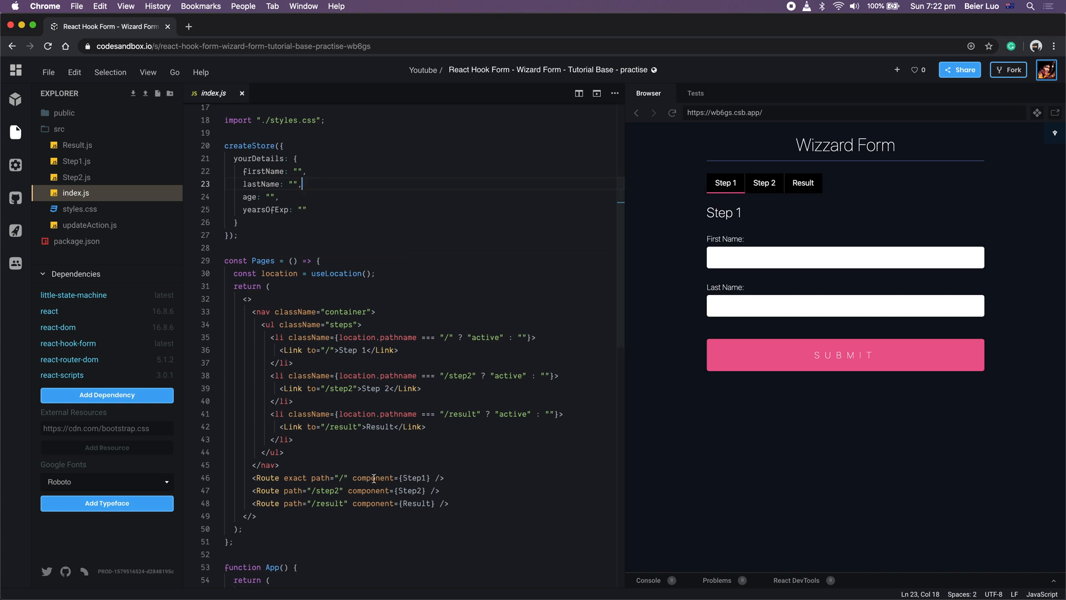
scroll(down, 3)
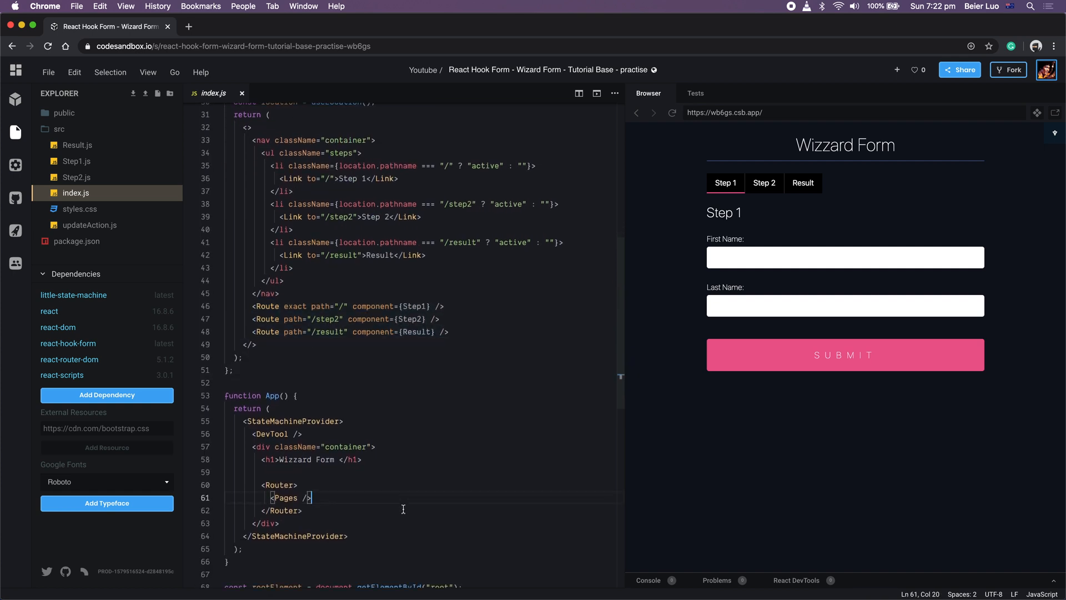
scroll(down, 3)
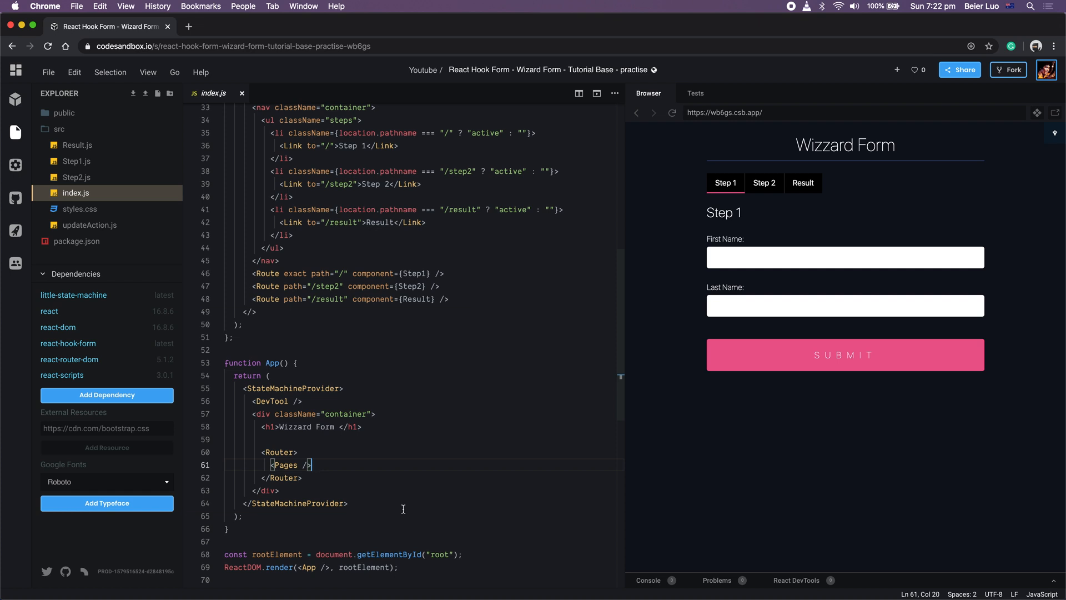
mouse_move(1043, 193)
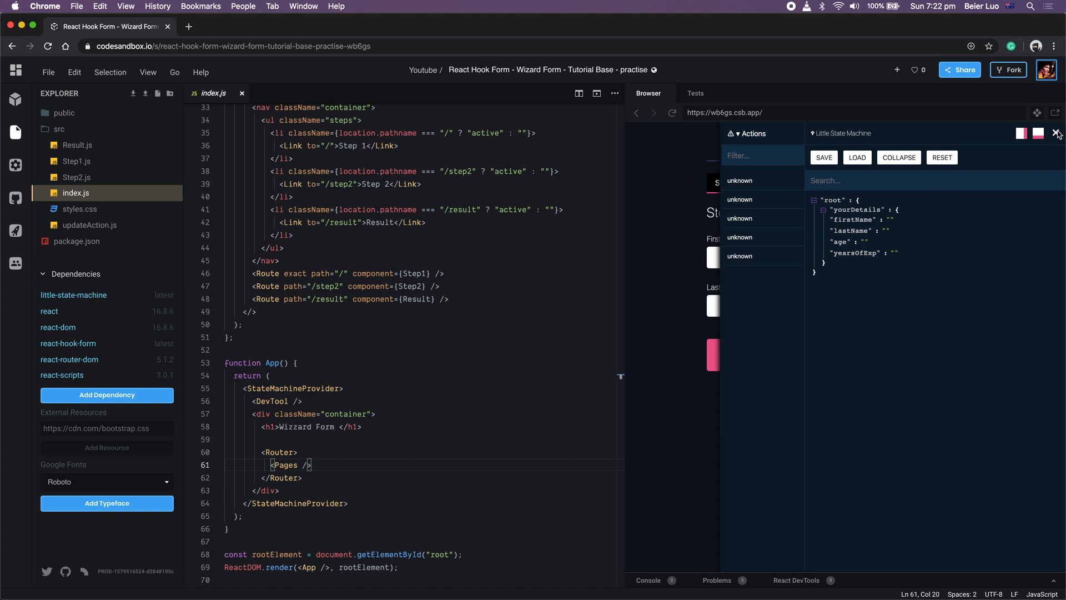
click(1057, 133)
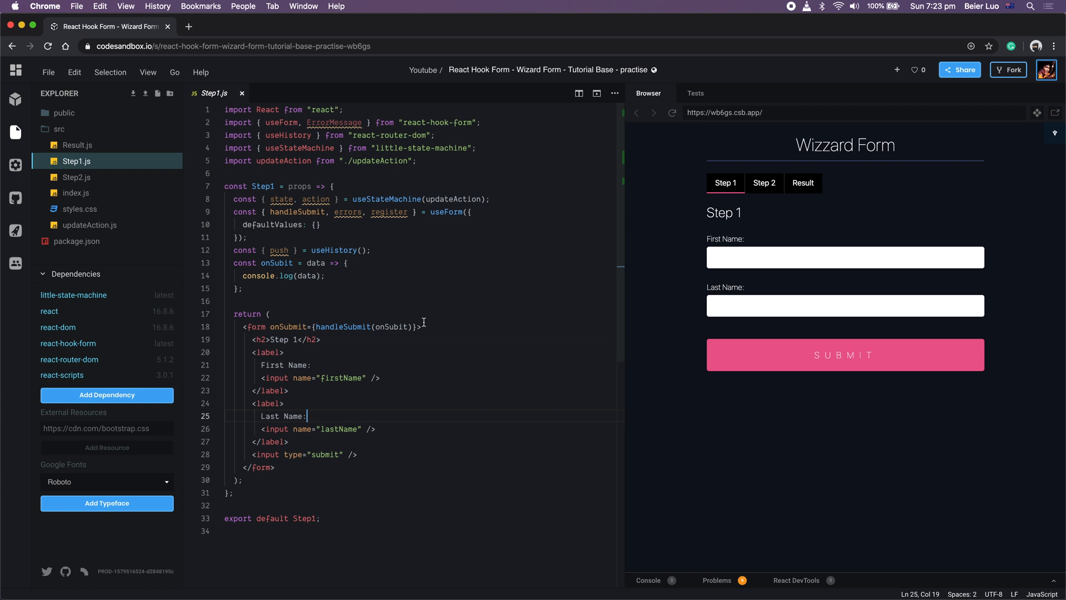
- Add ref={register} to the firstName and lastName inputs in Step1.js and show the console
click(370, 378)
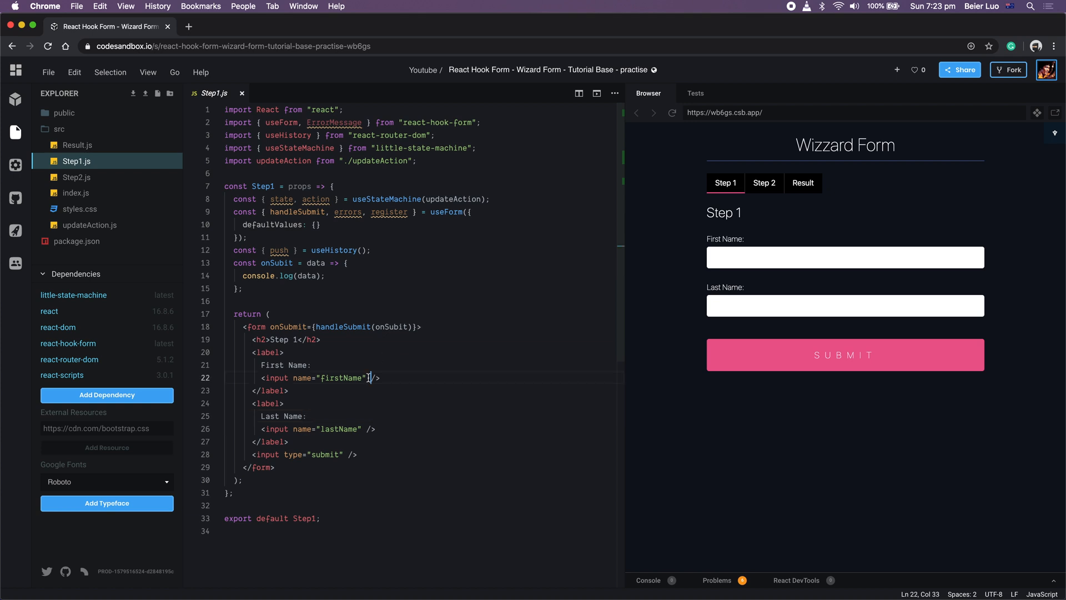
text(ref=)
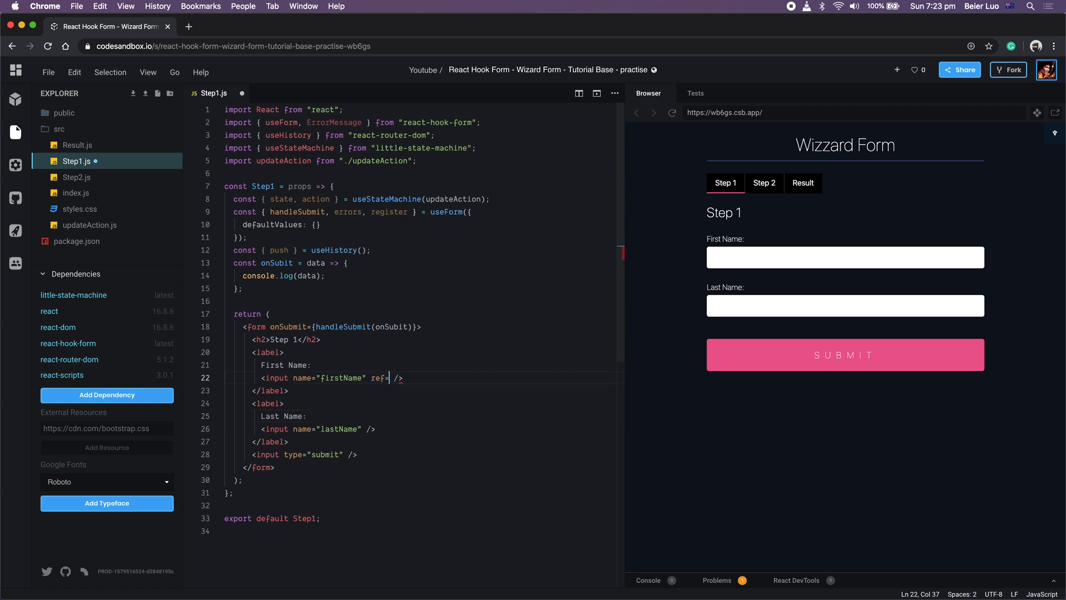
text({register})
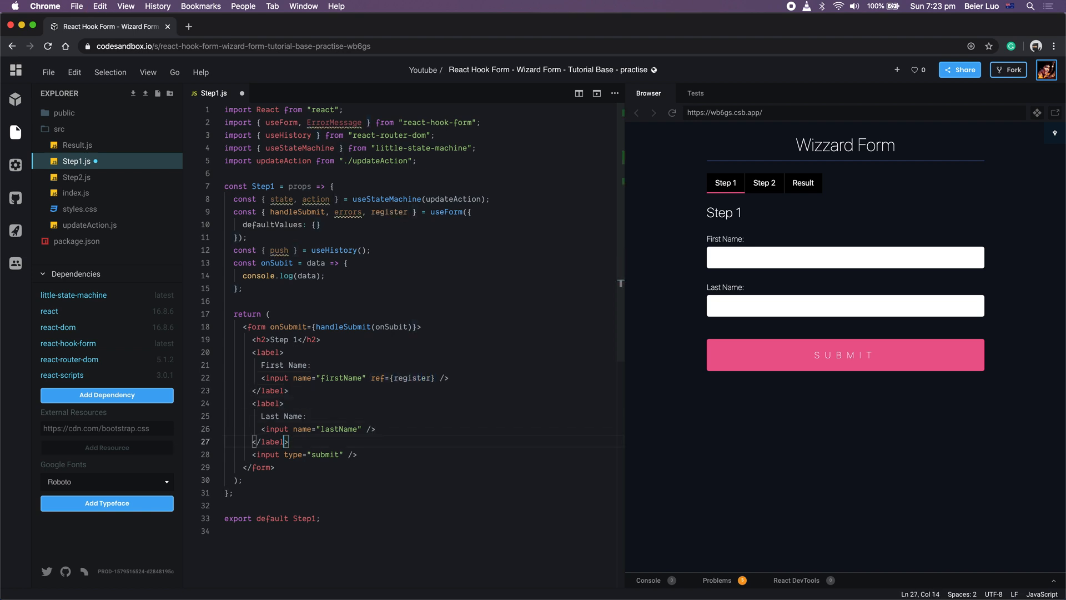
click(373, 429)
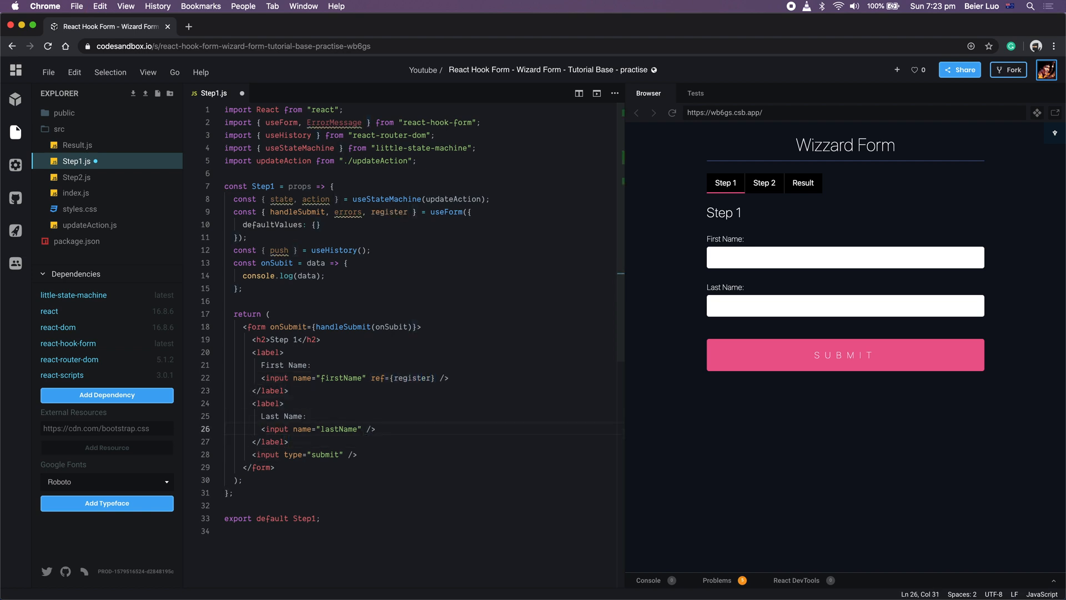
text(ref={register})
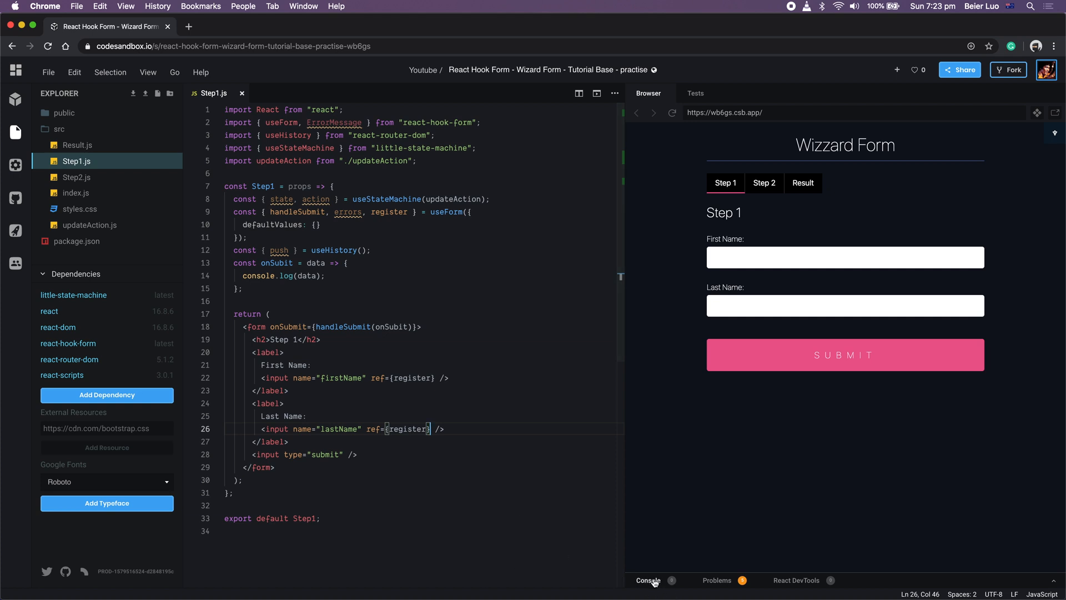
click(844, 354)
text(({ required: )
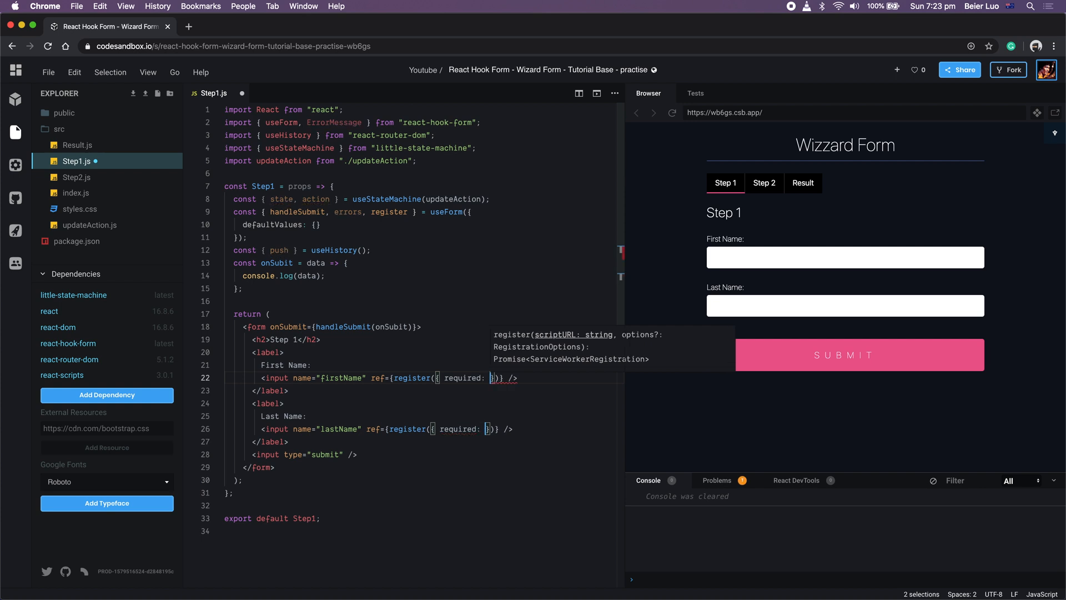
- Make both name refs required with "This is required." and add name-specific ErrorMessage tags
text(true")
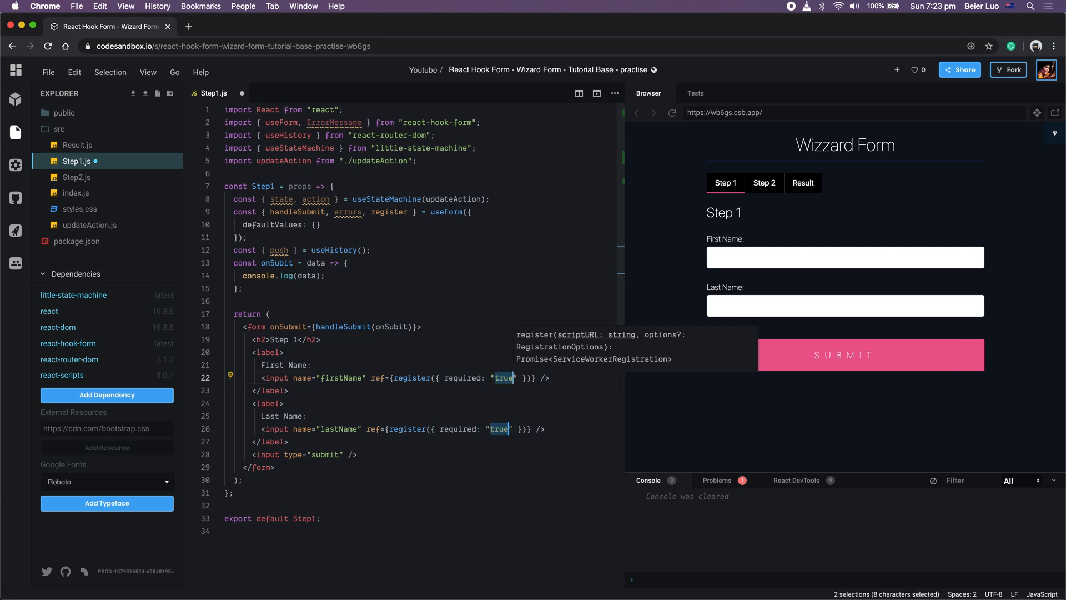
text(This iss)
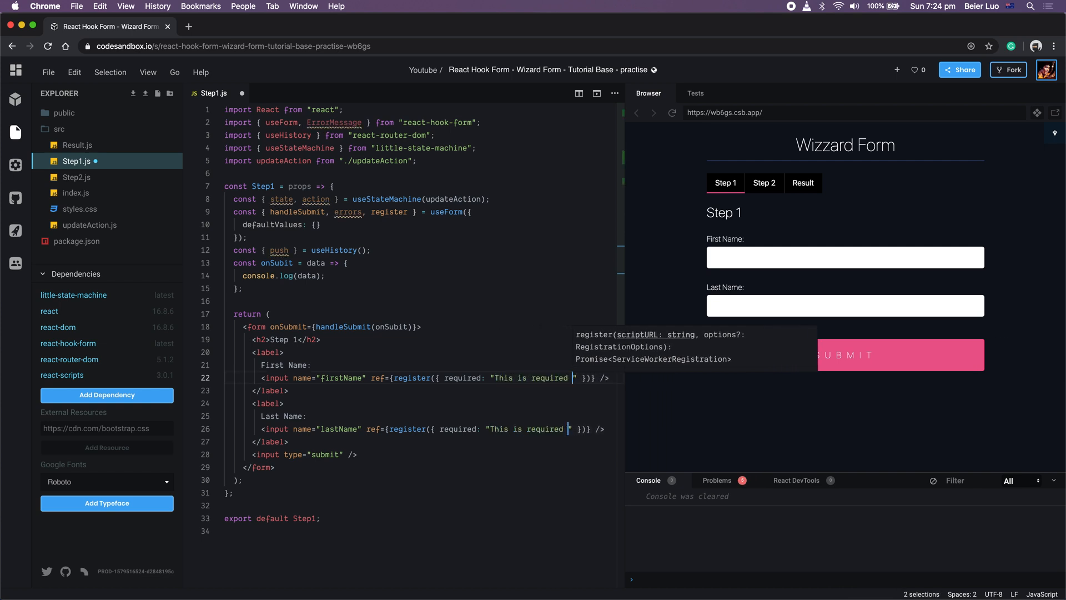
text(.)
text(<ErrorMessage errors)
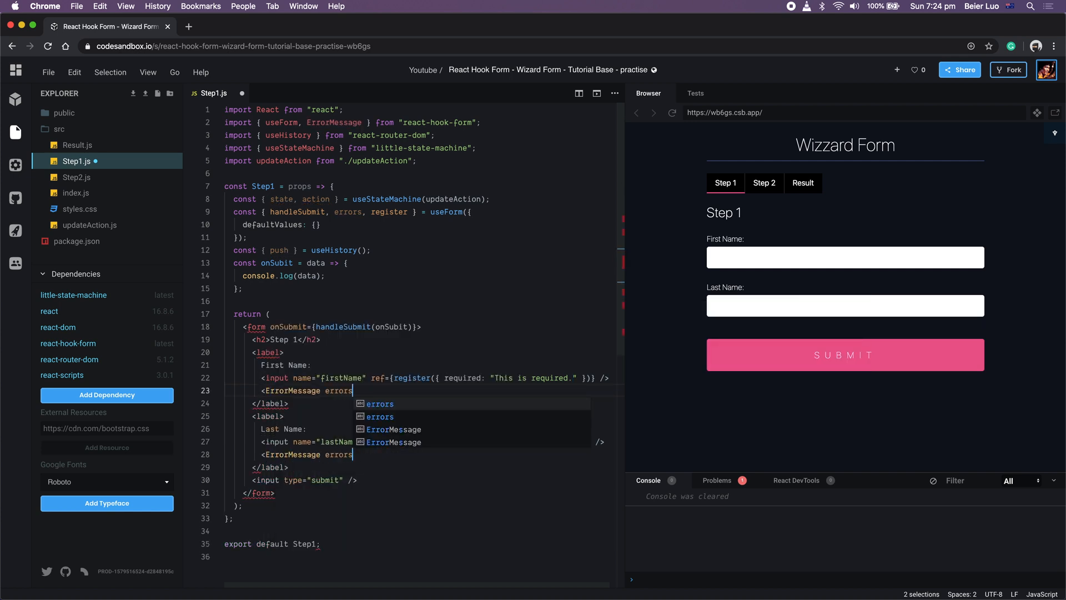
text(={errors} name=)
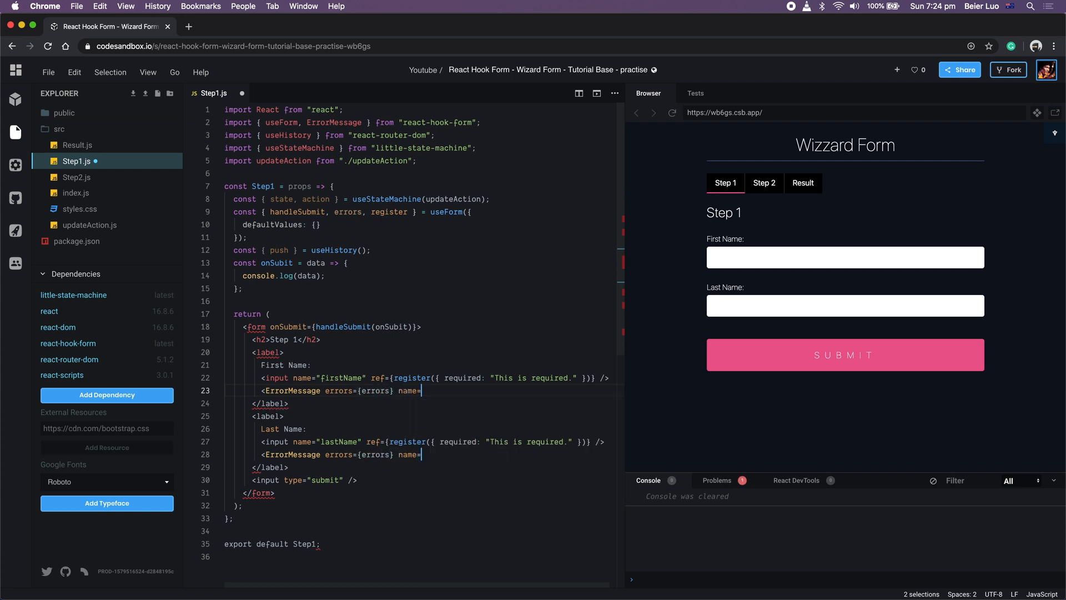
text("firstName" />)
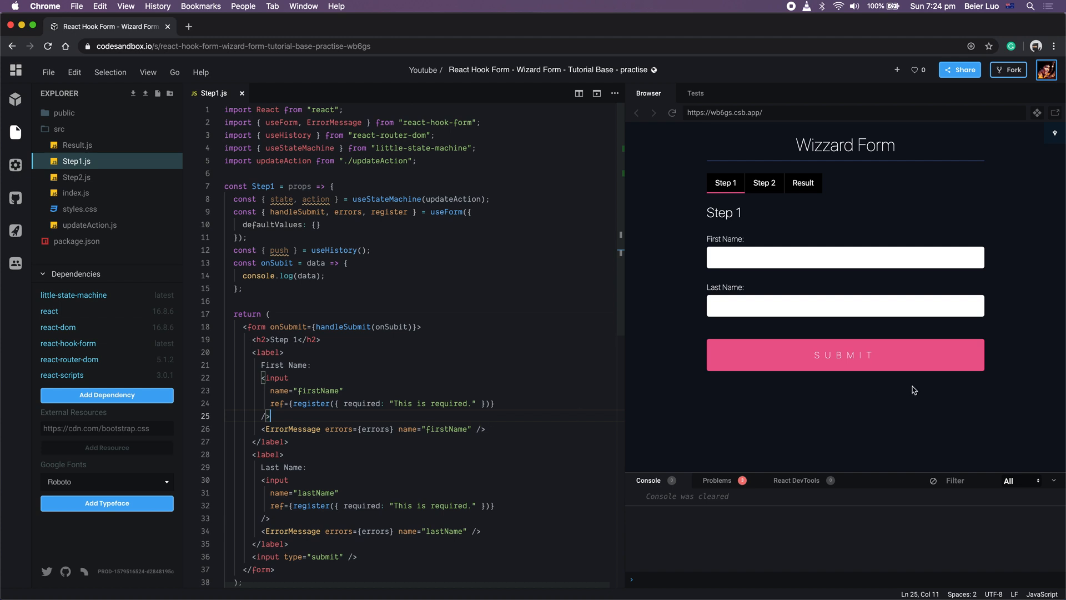
- Add as="p" to both ErrorMessage tags
click(844, 355)
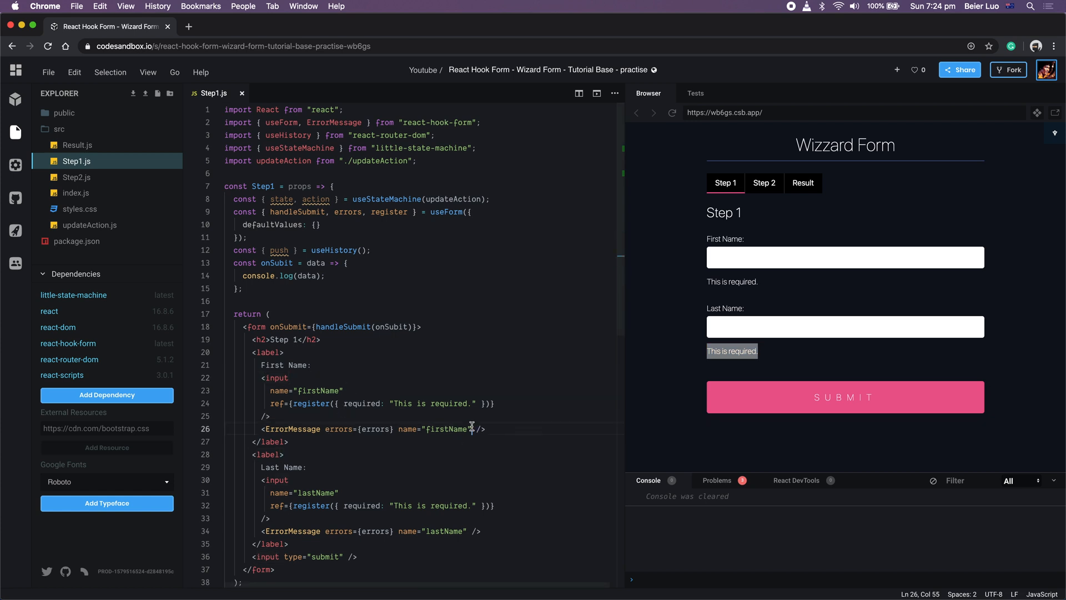
text(as)
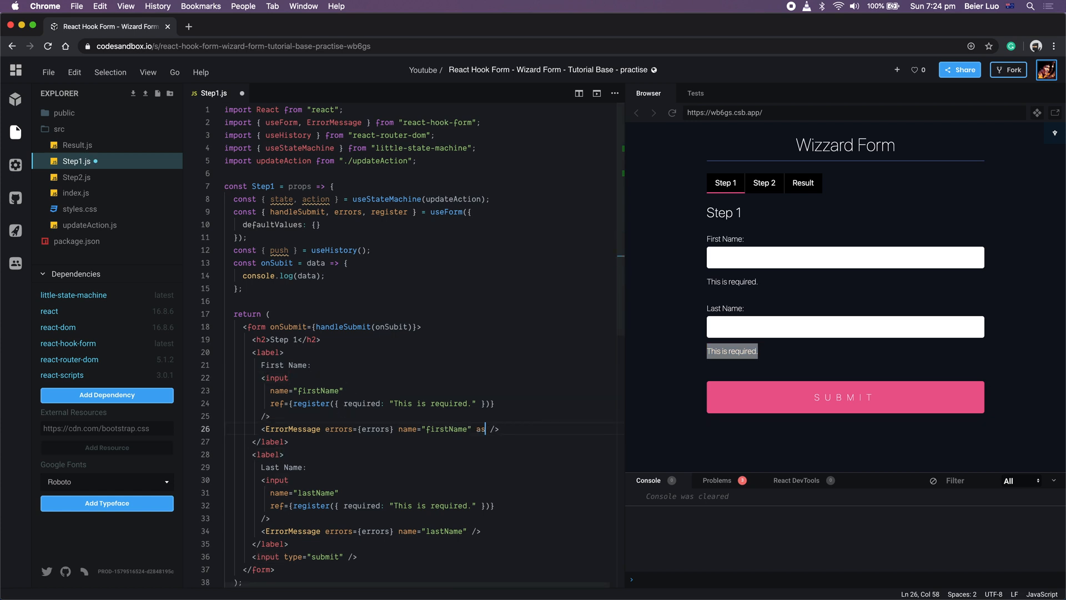
text(="p")
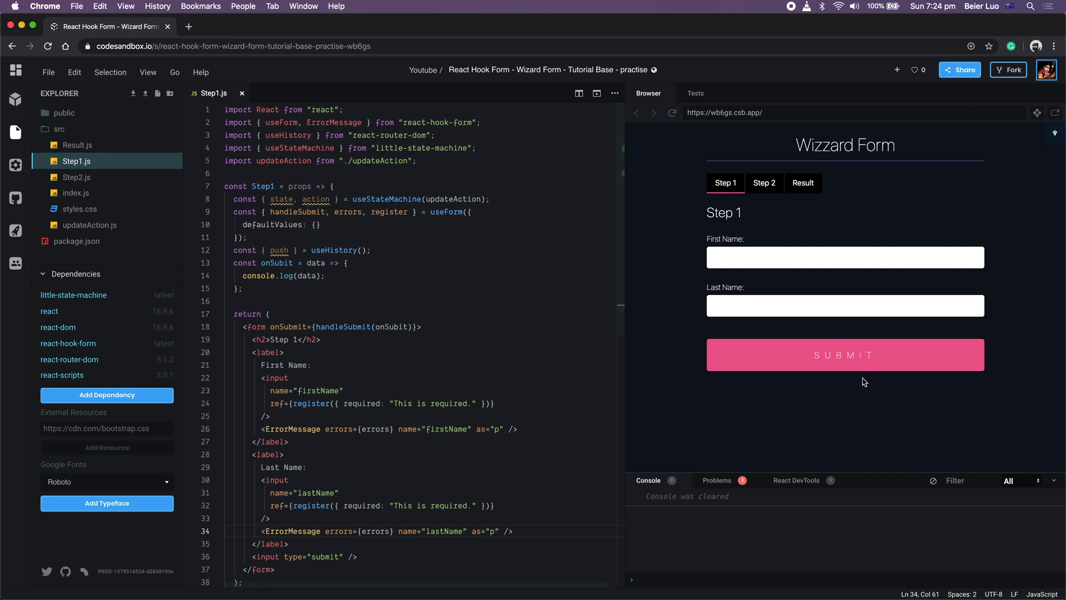
- Submit Step 1 empty to see required errors, then filled to log the names
click(845, 354)
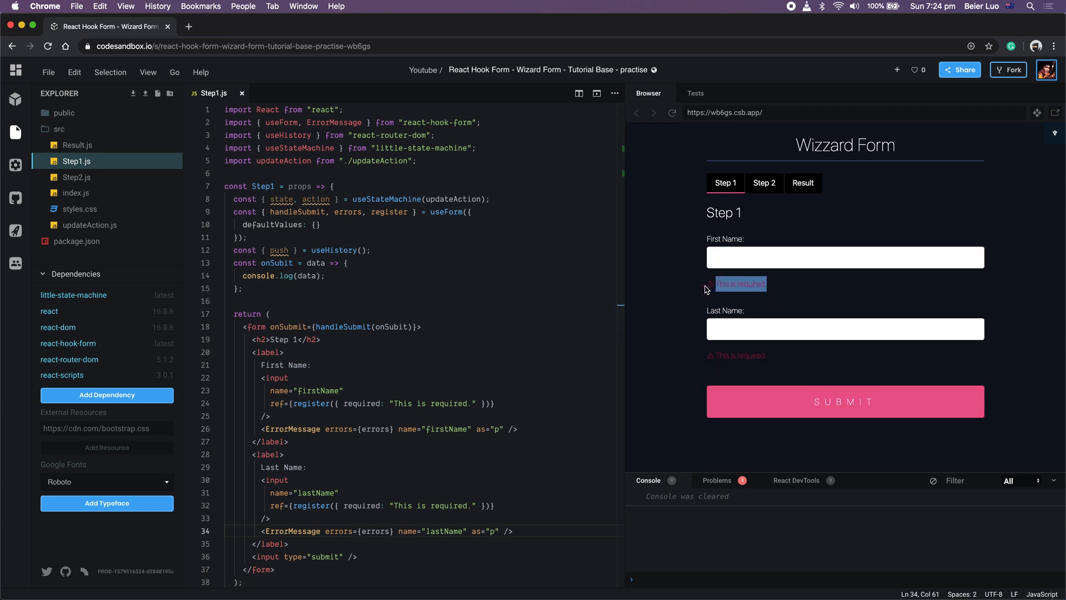
click(845, 257)
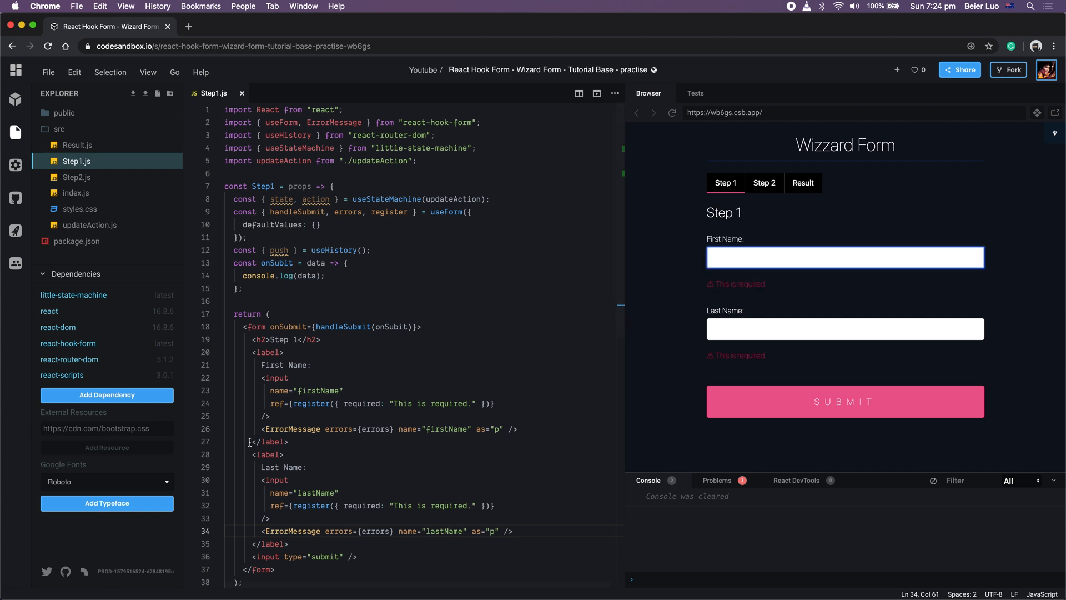
click(845, 257)
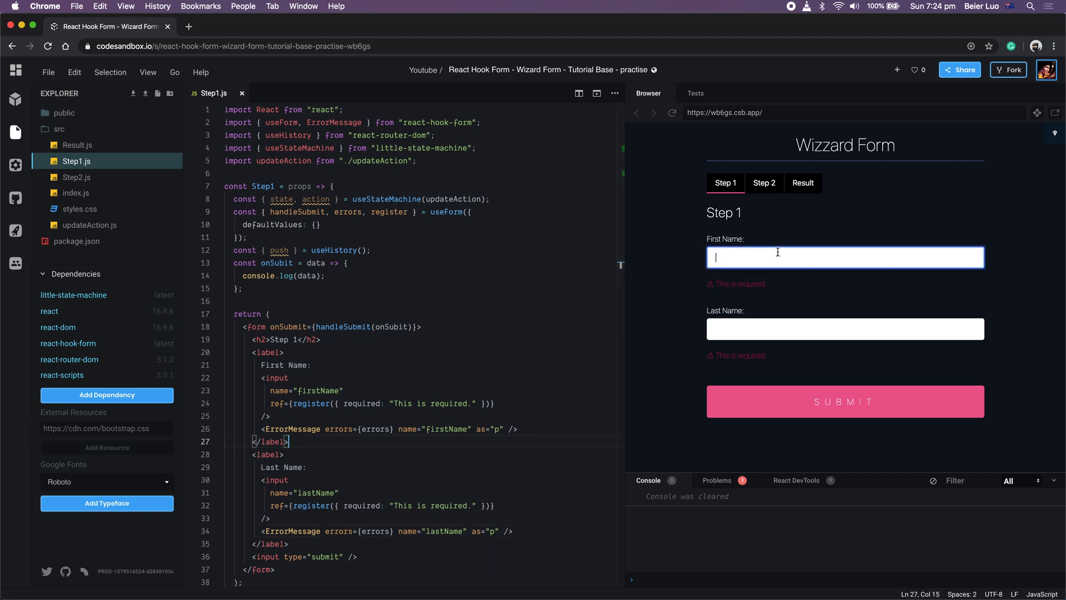
click(845, 257)
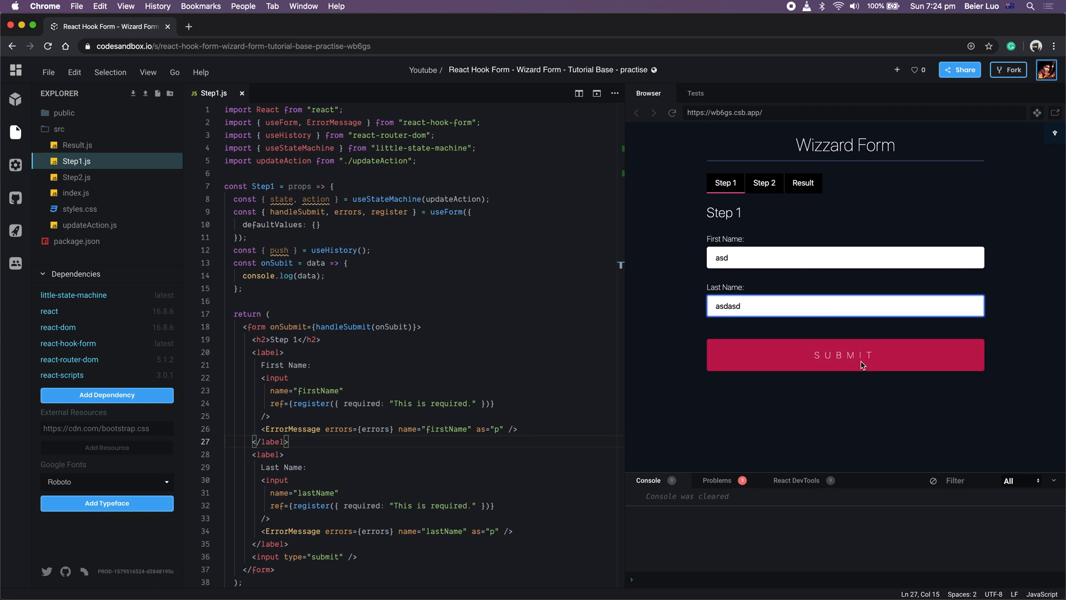
click(845, 354)
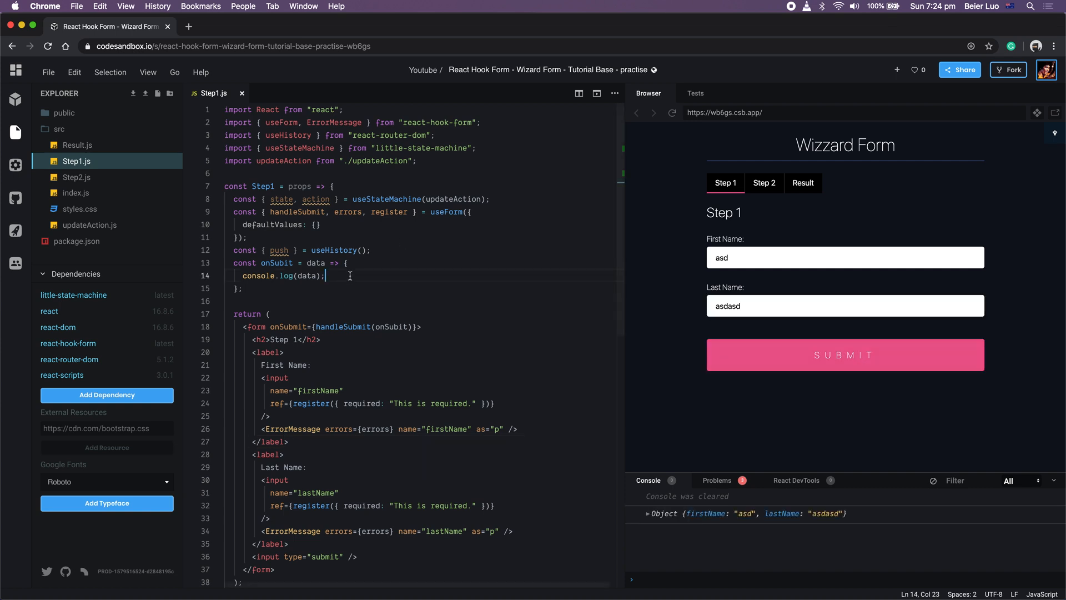
mouse_move(315, 202)
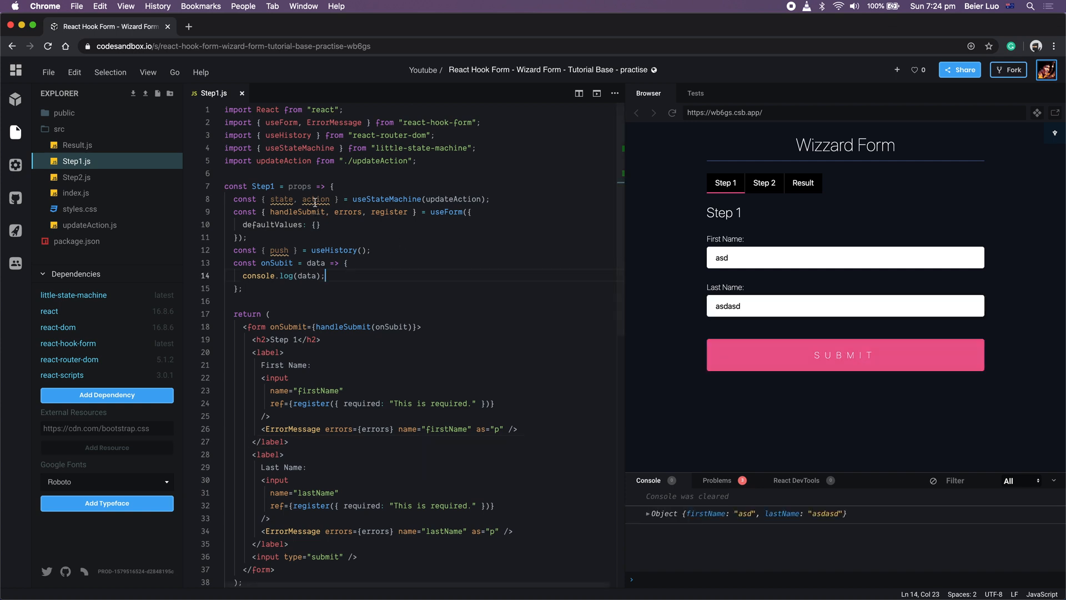
double_click(316, 198)
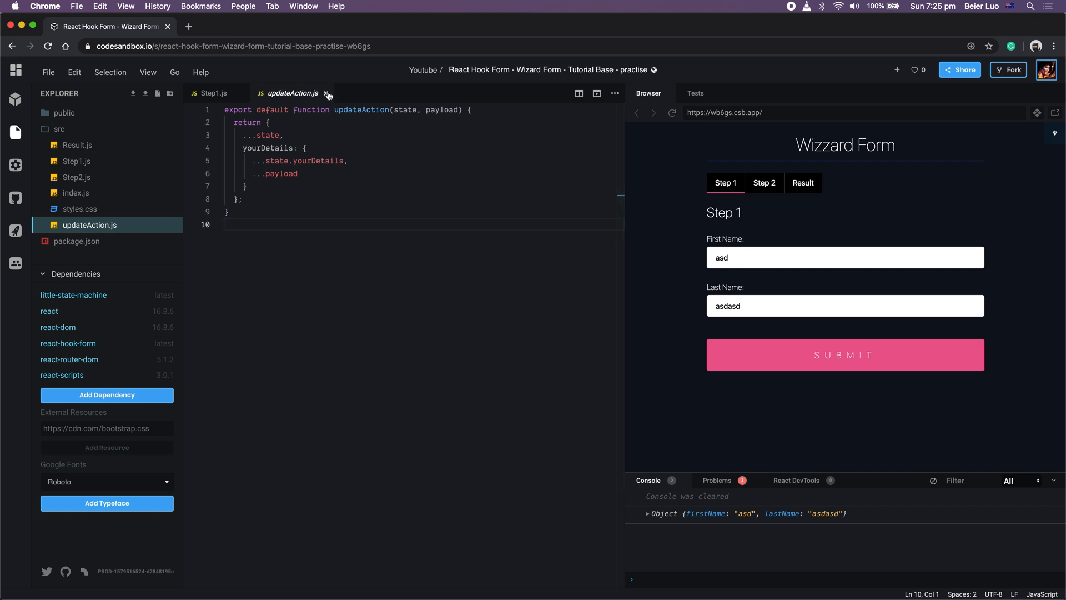
- Close updateAction.js and add action(data); to Step 1's onSubmit handler
click(216, 94)
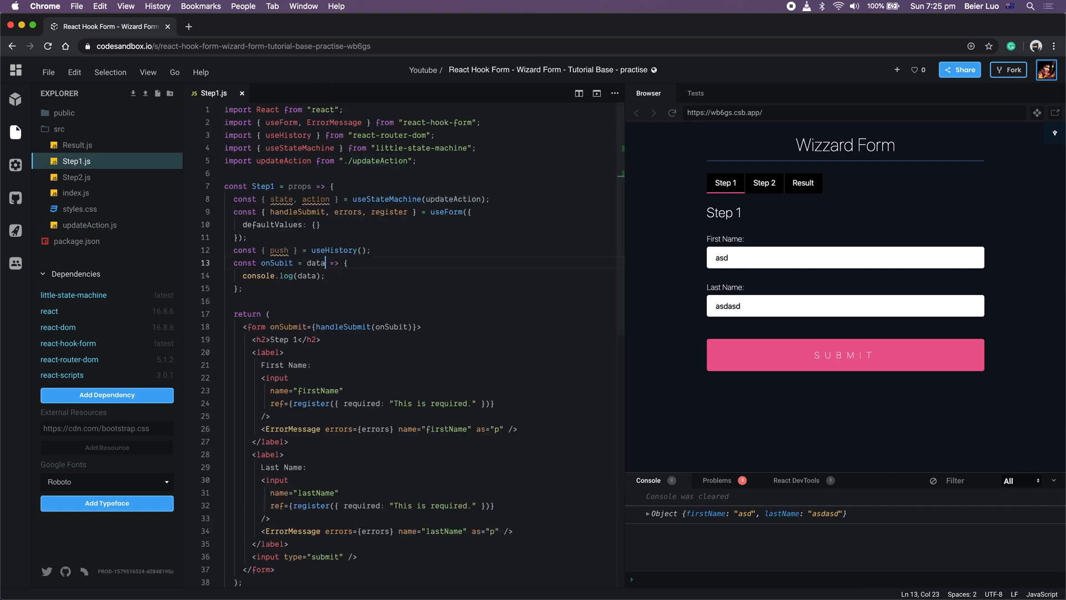
text(action)
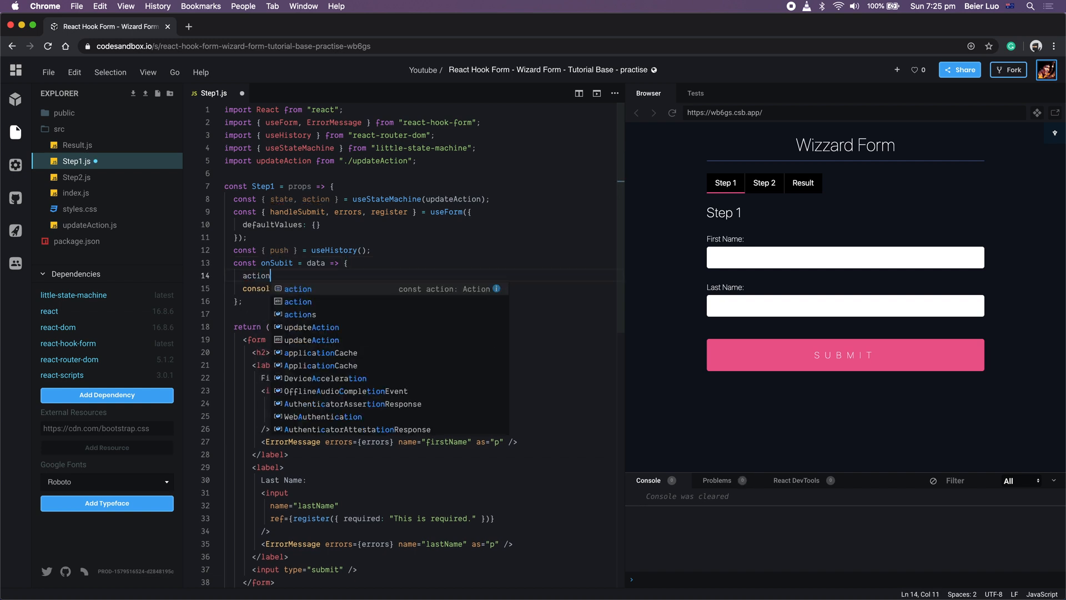
text((data);)
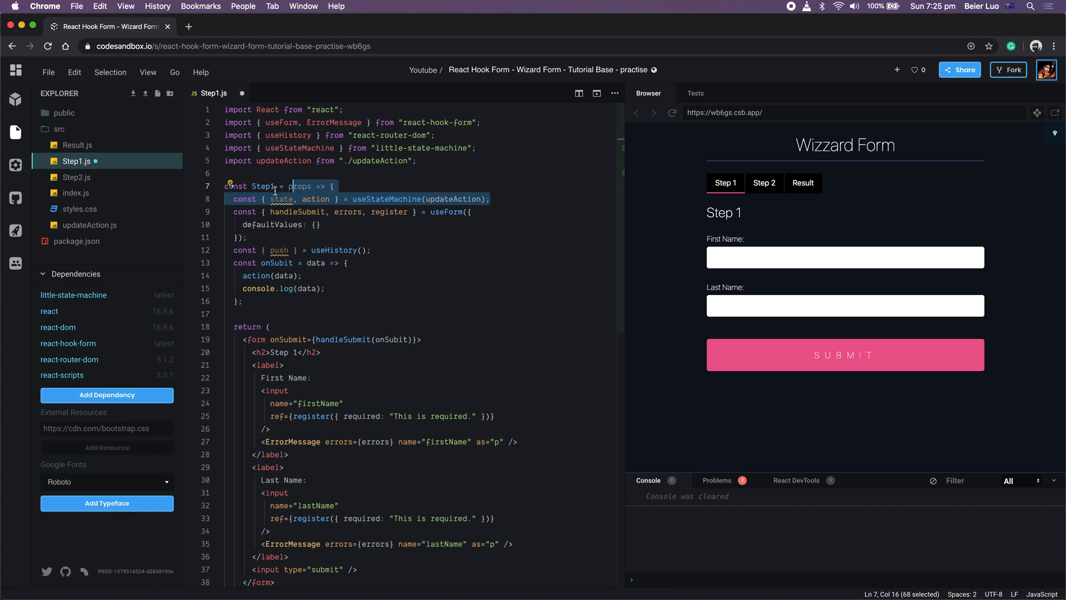
click(230, 199)
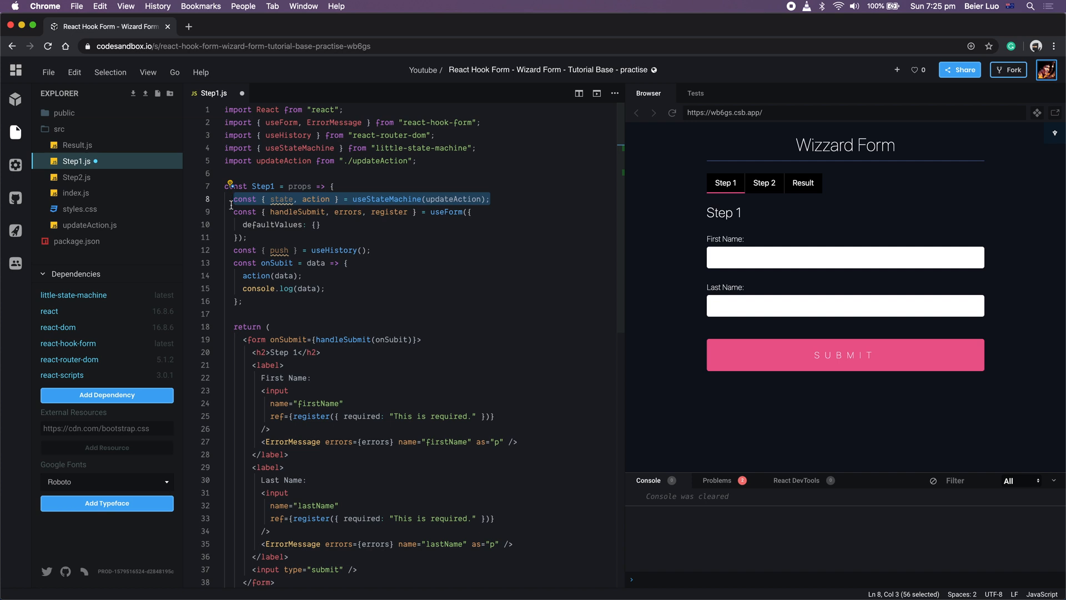
click(302, 276)
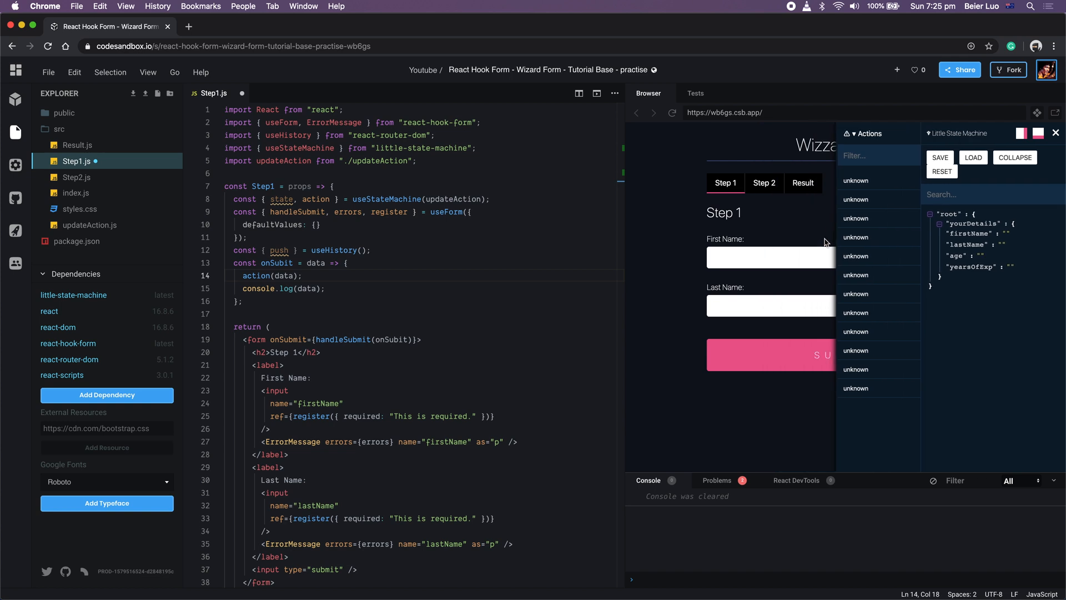
- Enter a first name (Bi…) and submit Step 1 to update the stored details
text(Bill)
text(Luo)
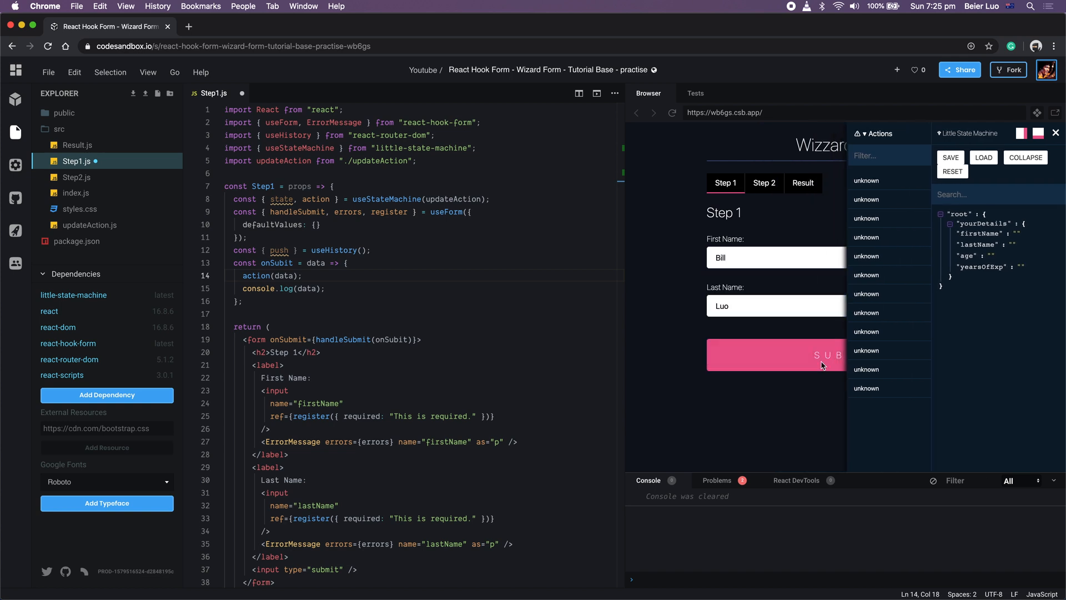
click(775, 354)
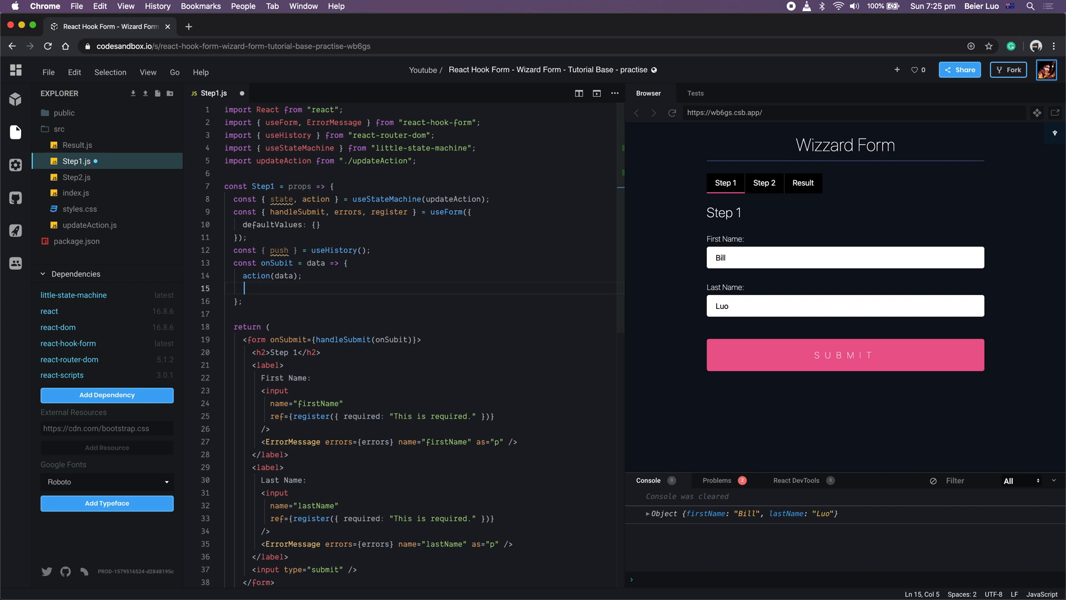
- Add push("/step2") to onSubmit, submit names to reach Step 2, then return to Step 1
text(push(')
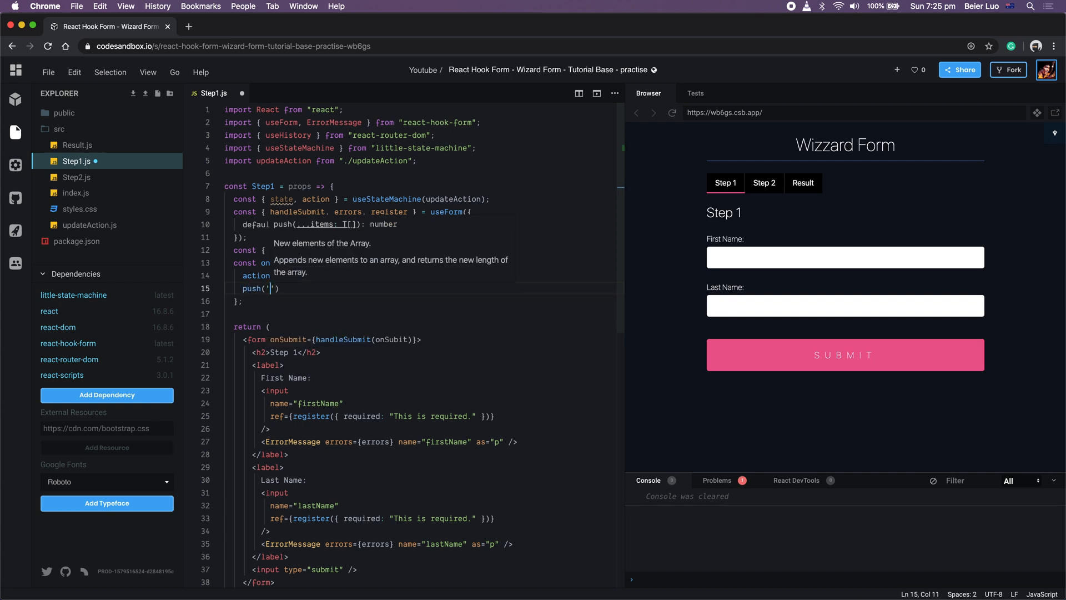
text(st)
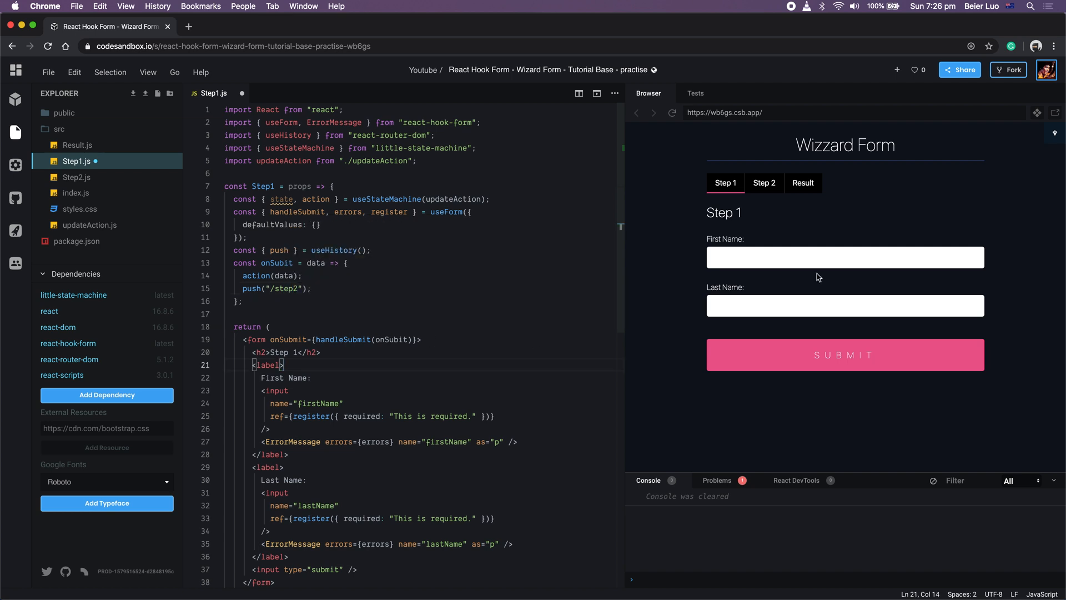
text(L)
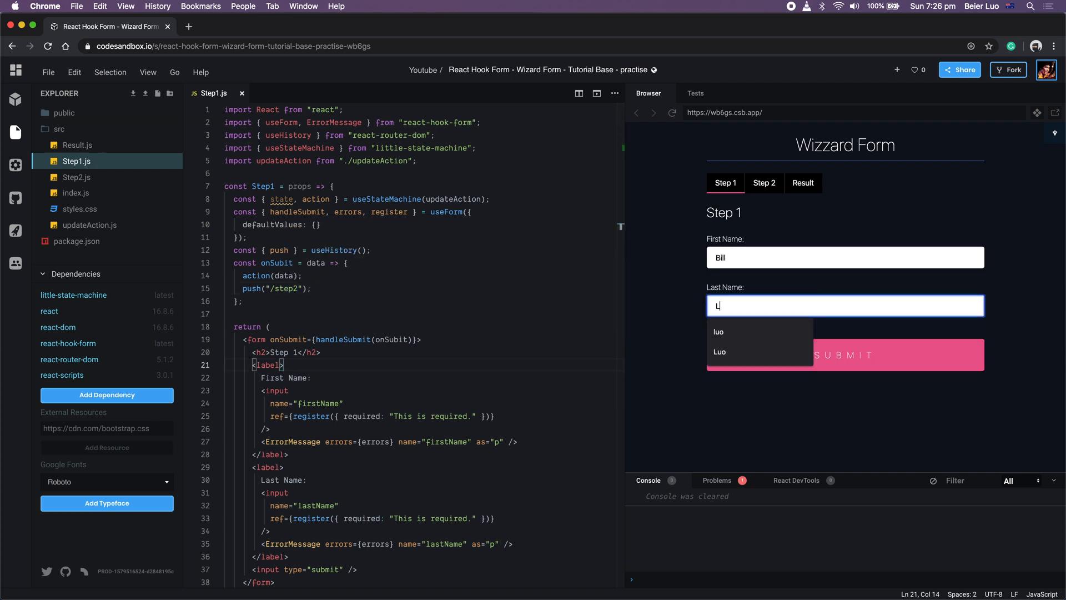
click(844, 354)
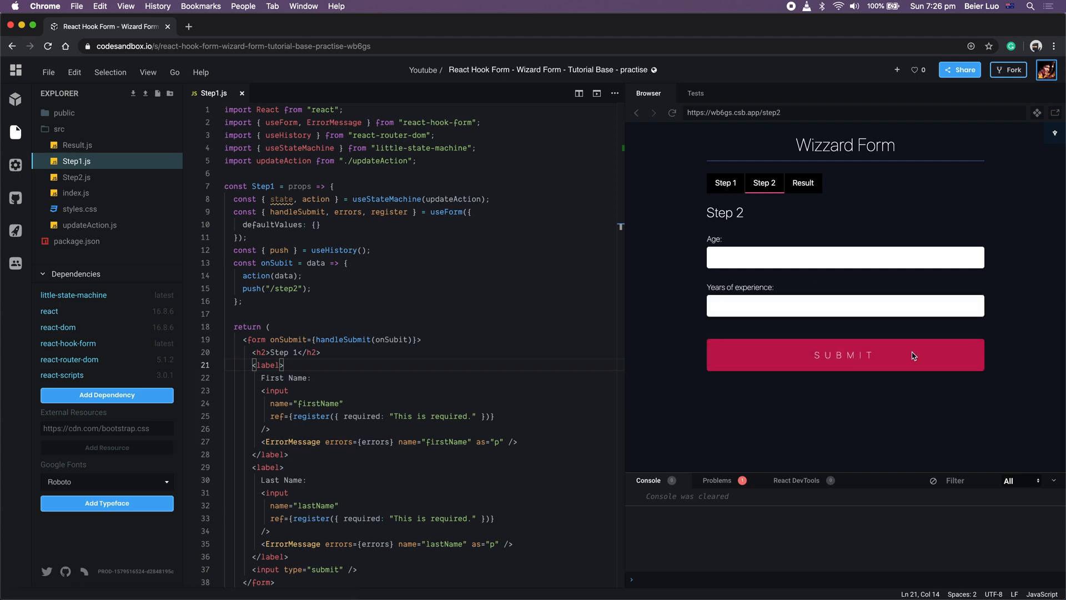
mouse_move(738, 196)
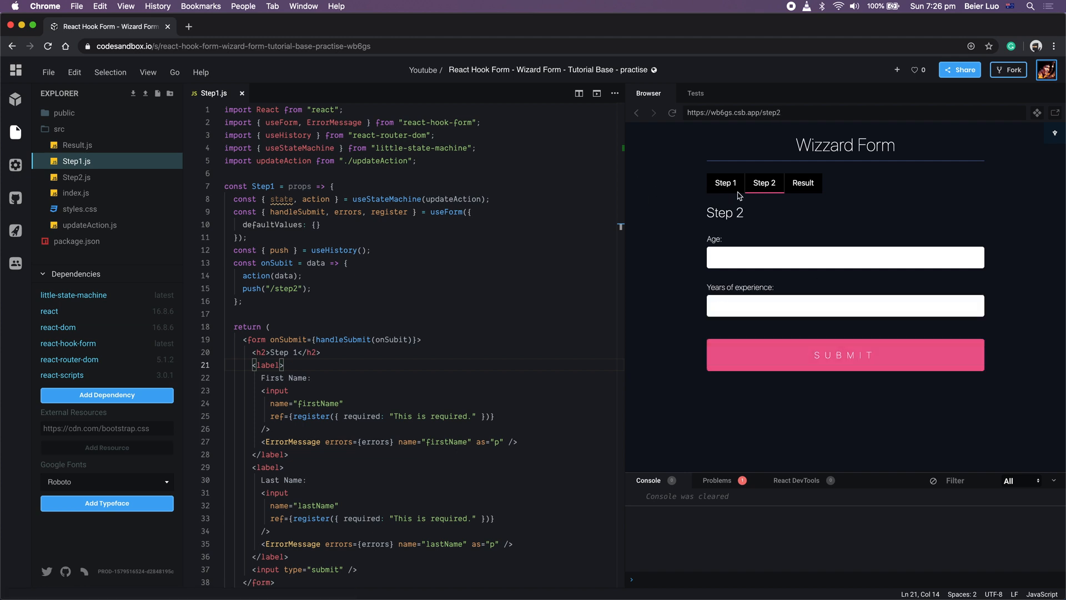
click(723, 182)
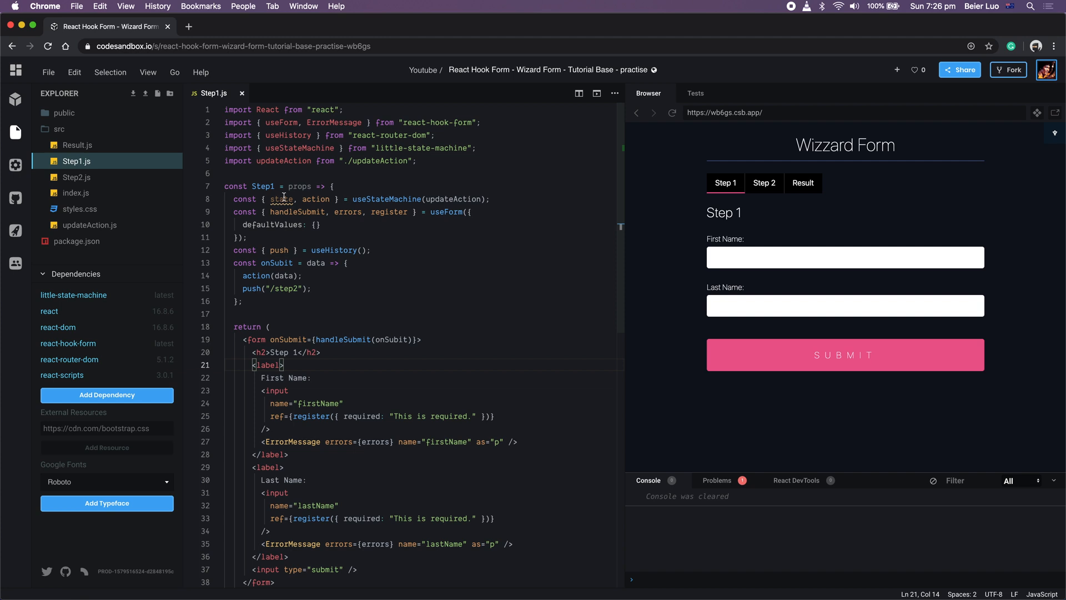
- Add defaultValues: state.yourDetails to the useForm call in Step1.js
double_click(280, 199)
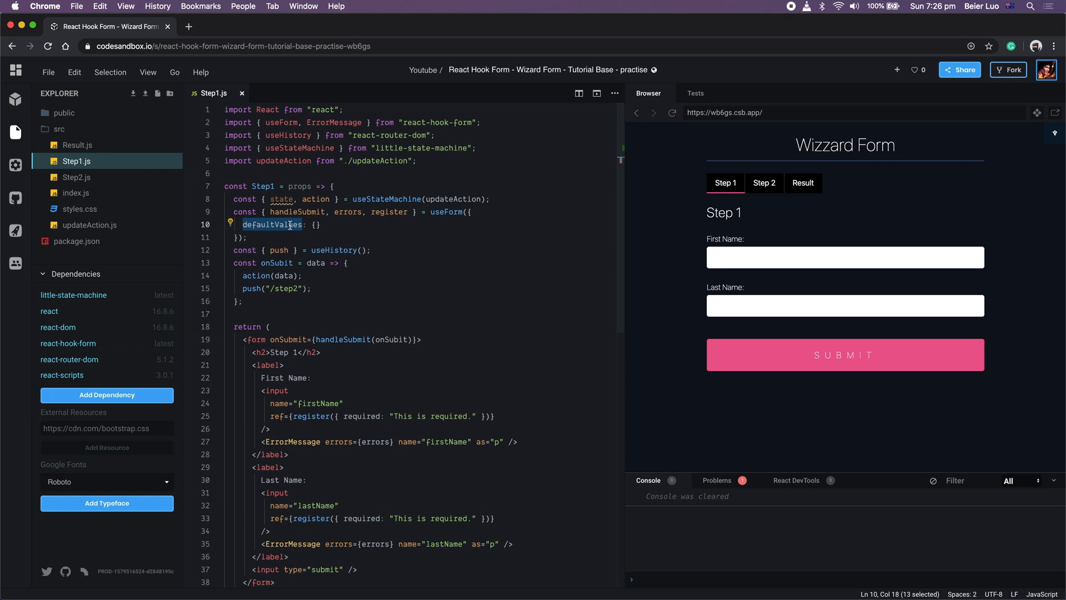
mouse_move(409, 467)
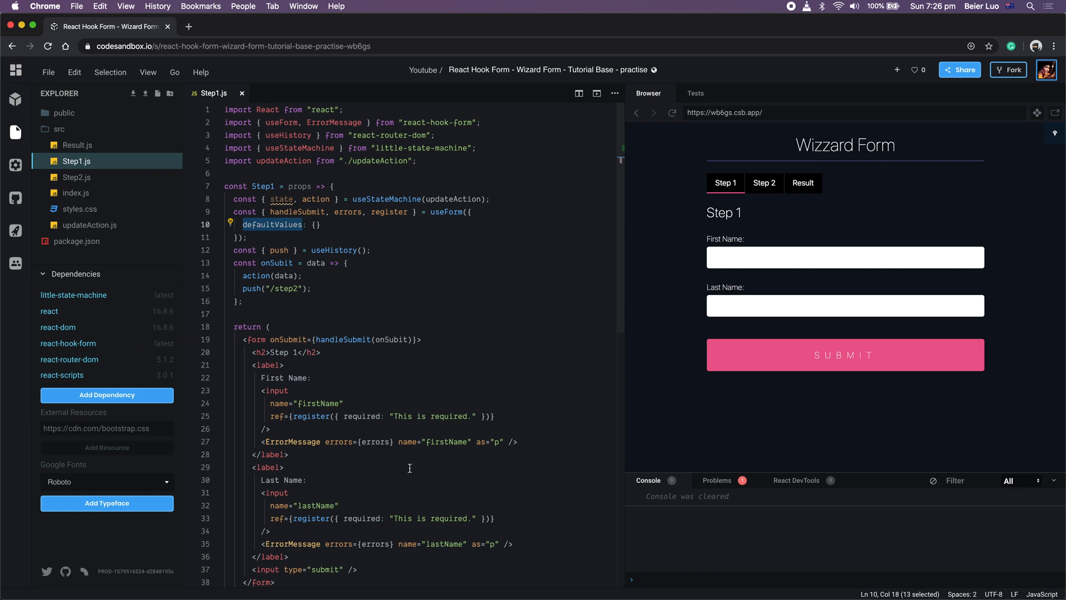
text(d)
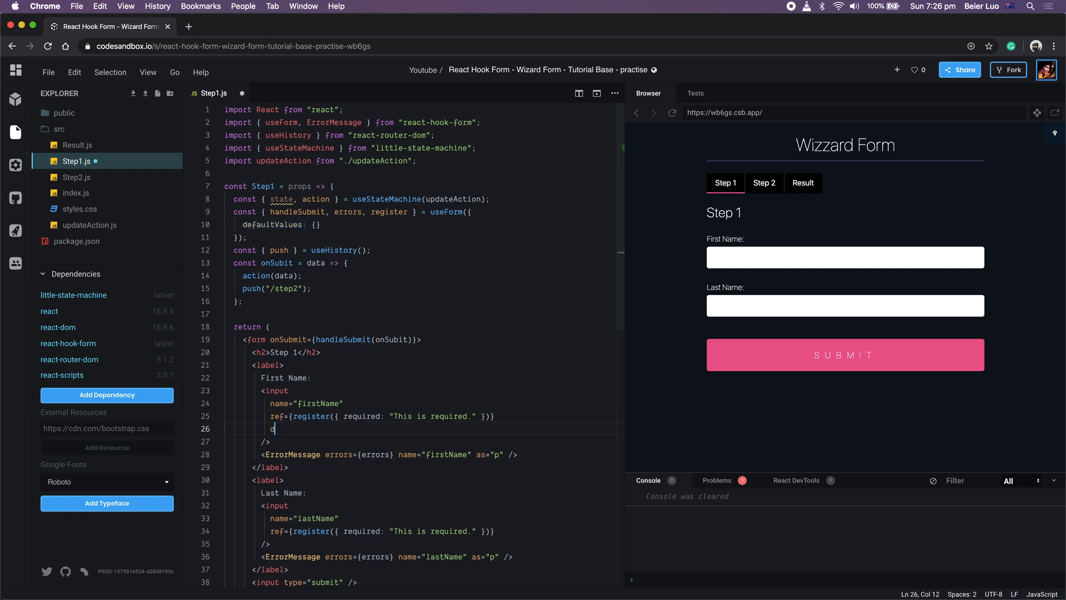
text(efaultValu)
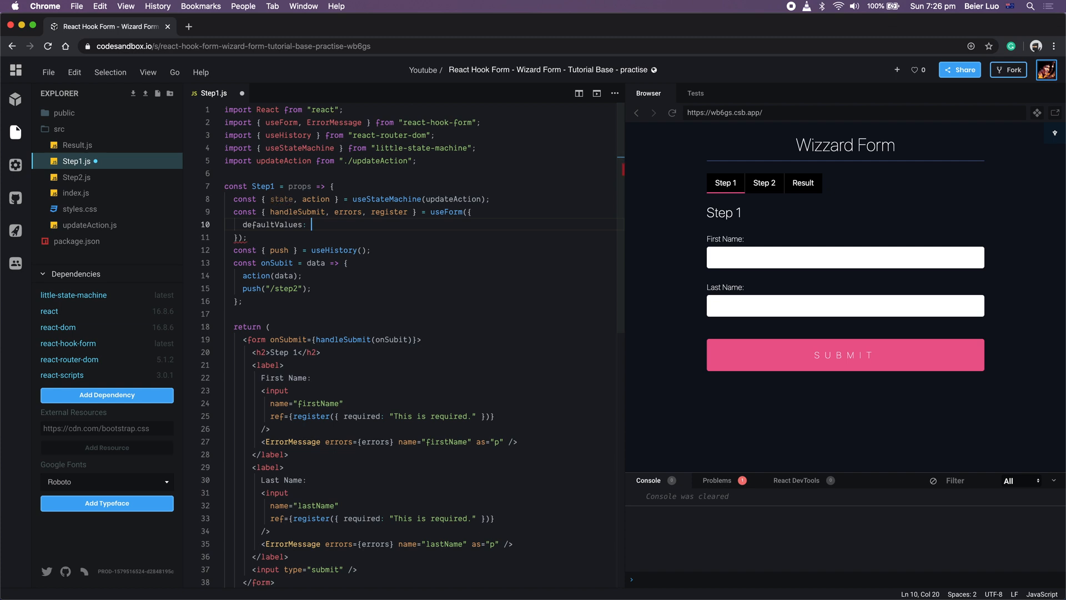
text(state.)
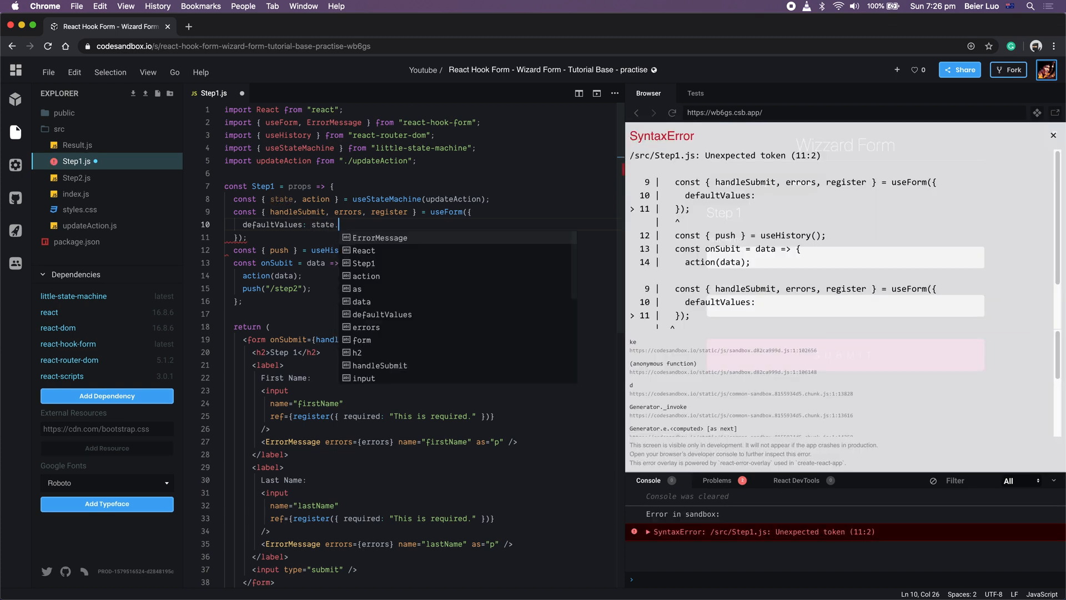
text(.)
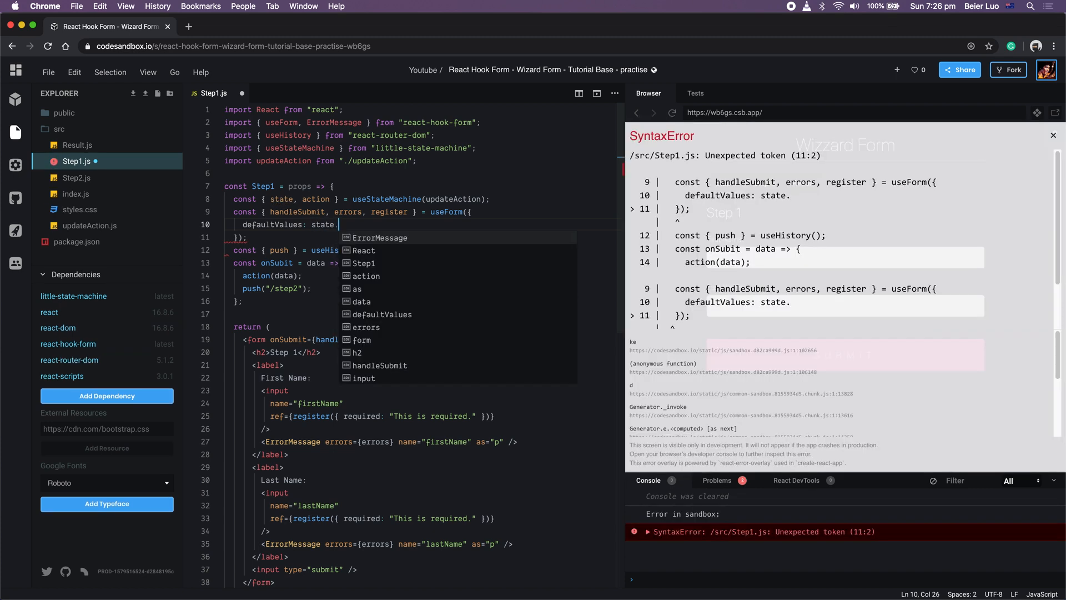
text(y)
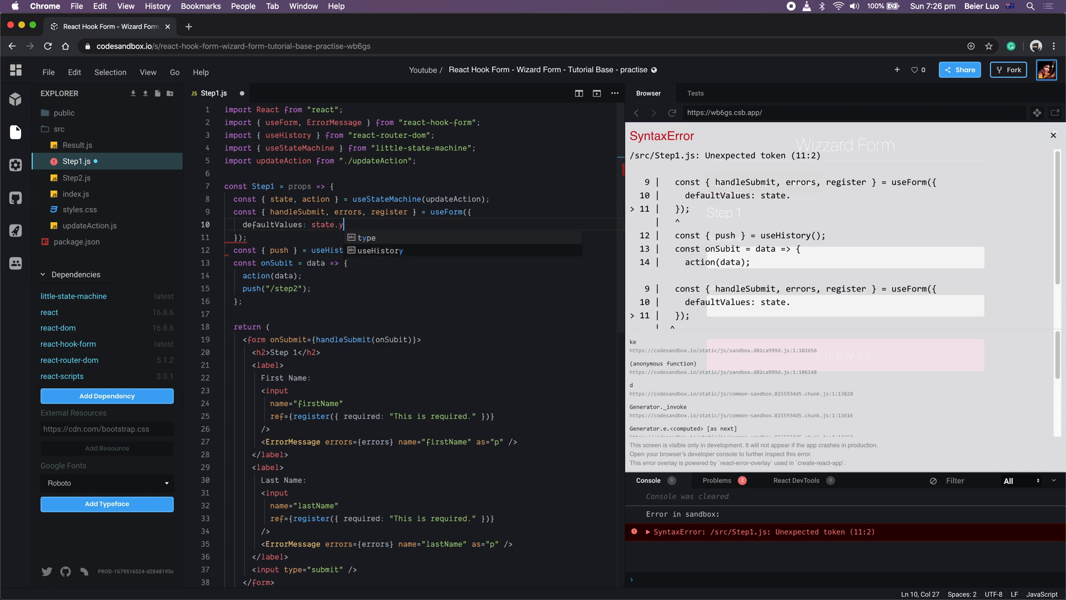
text(ourDatails)
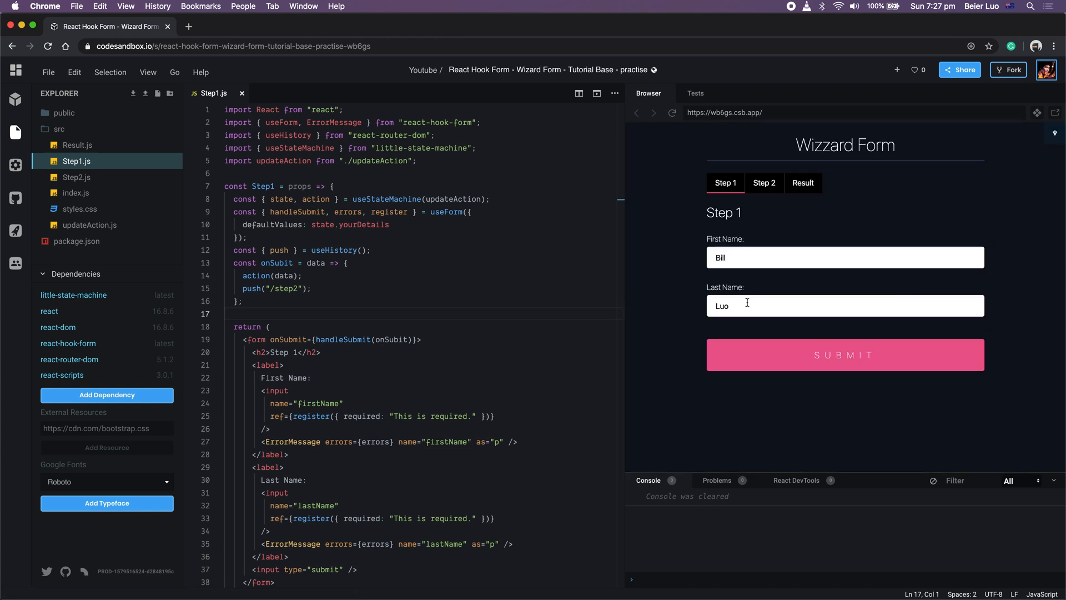
- Submit the edited Step 1 form to reach Step 2, and open Step2.js
click(844, 354)
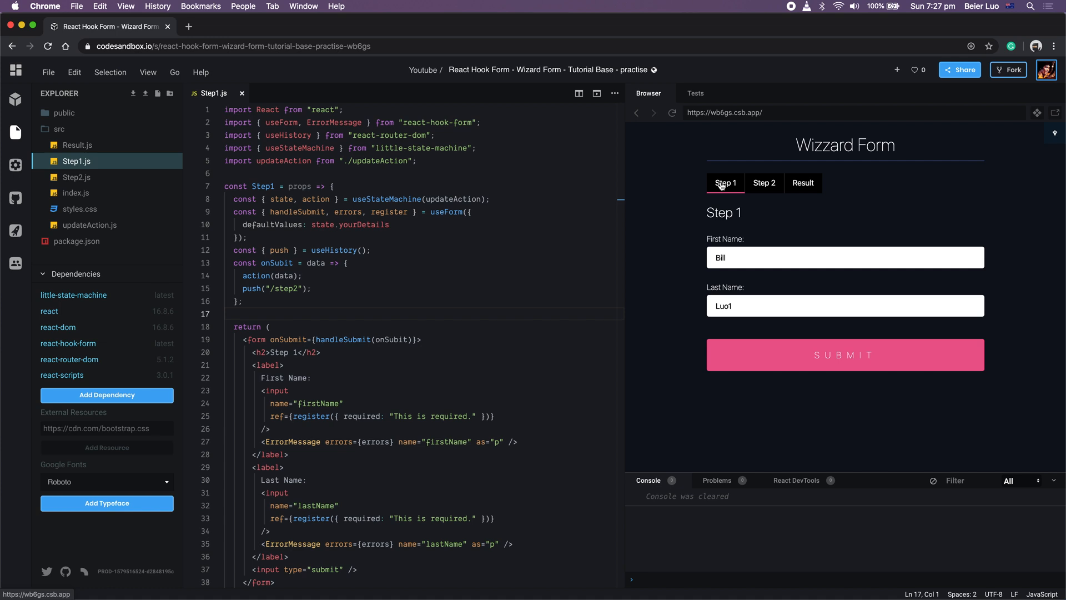
mouse_move(829, 341)
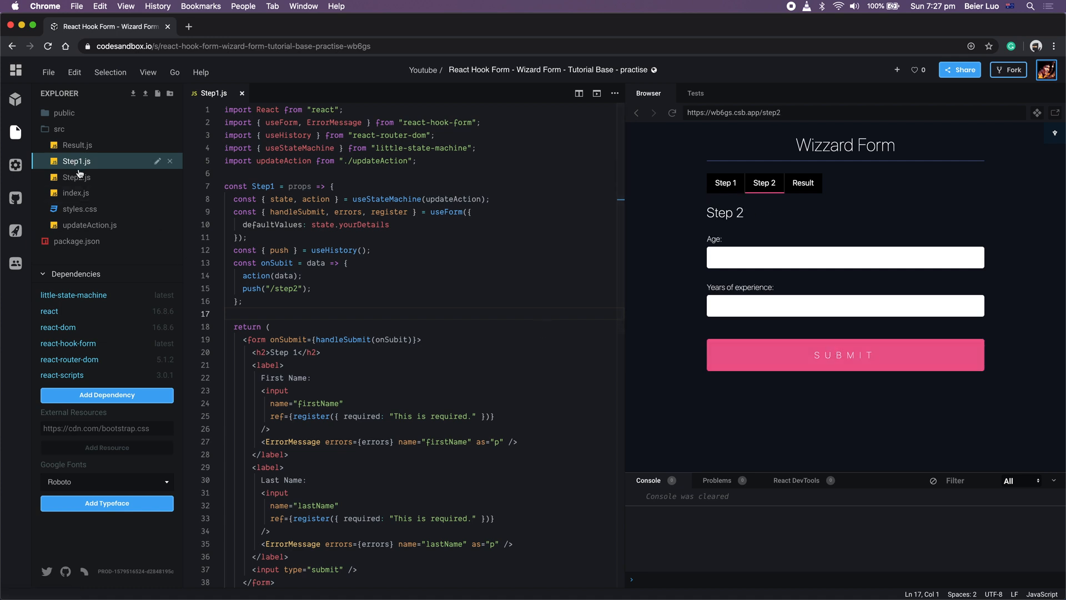
click(77, 176)
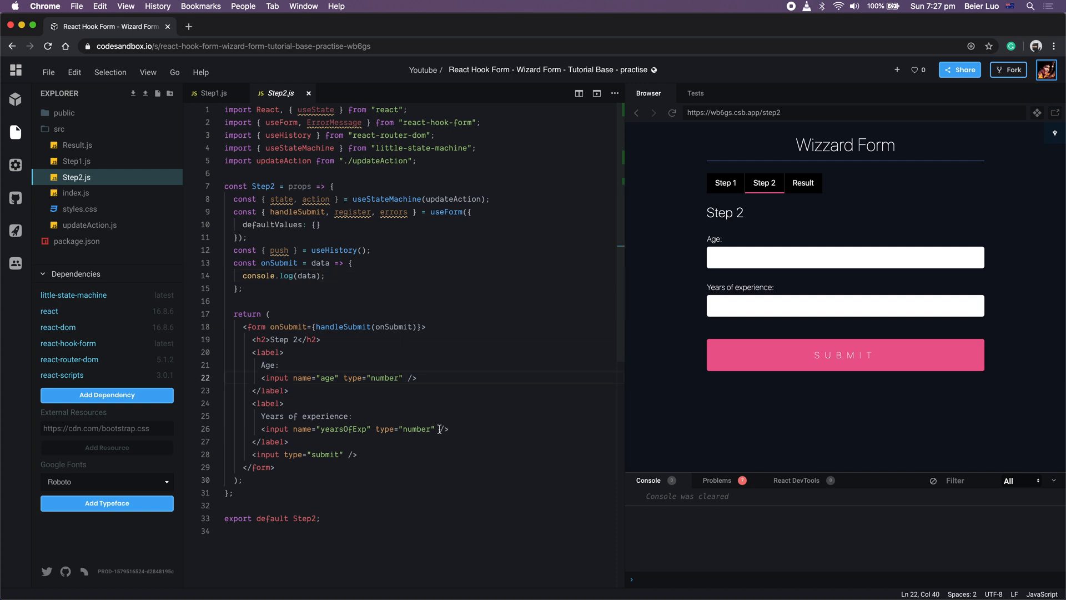
- Type ref= on both the age and years-of-experience inputs in Step2.js
text(ref=)
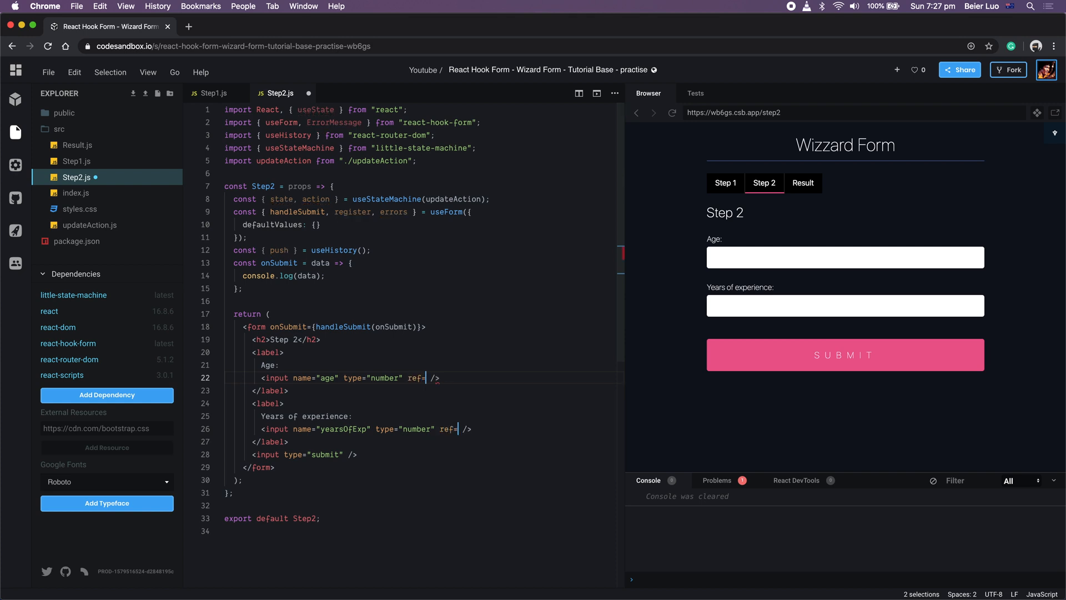
- Register the age and yearsOfExp inputs as required ('This is required') with minimums 18 and 1
text({register()})
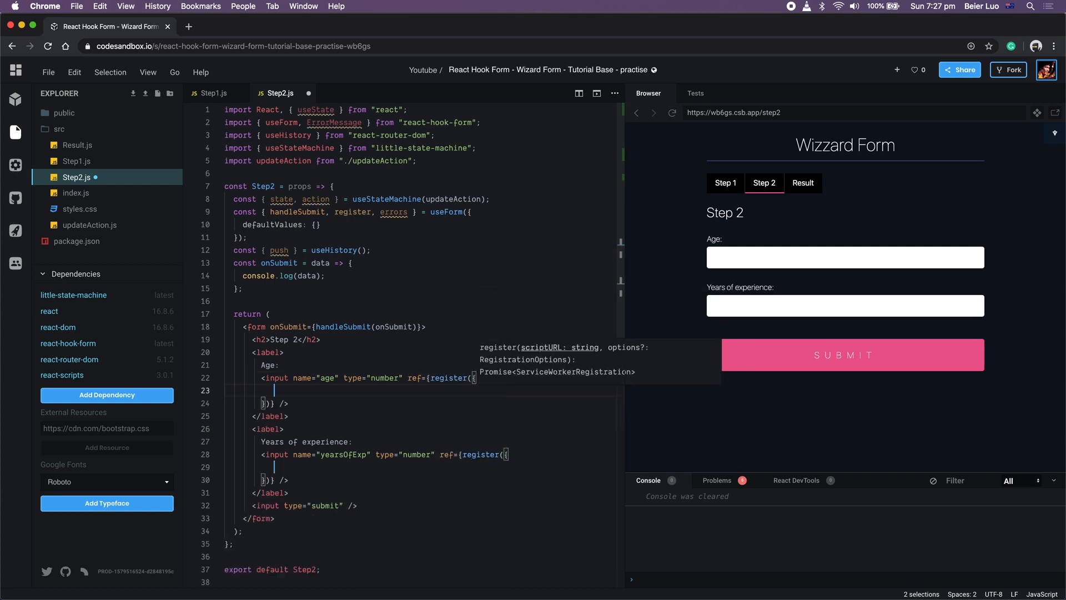
text(required: true)
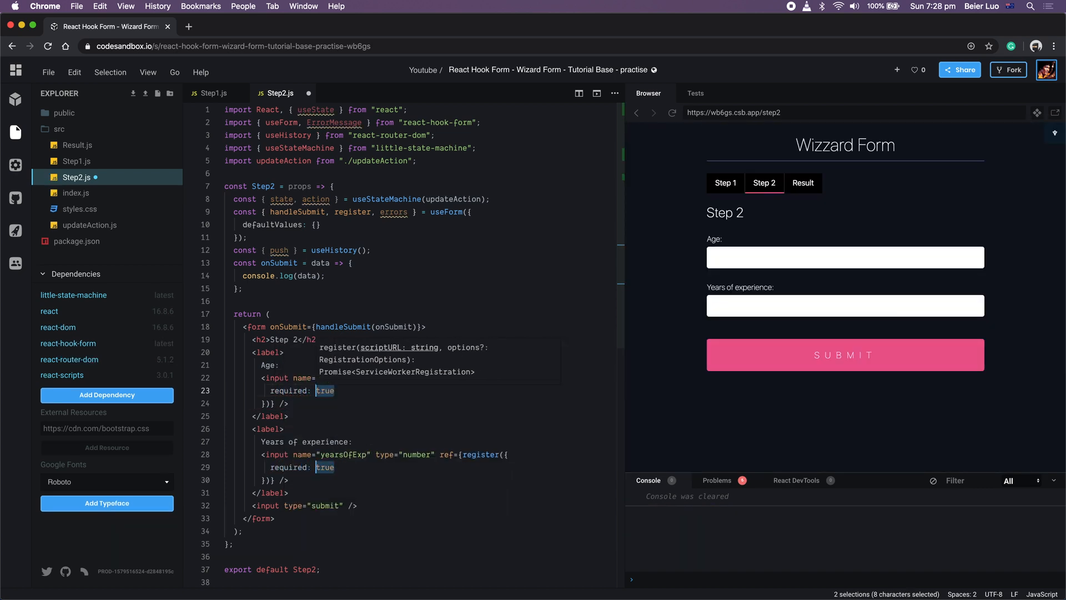
text('This is required",)
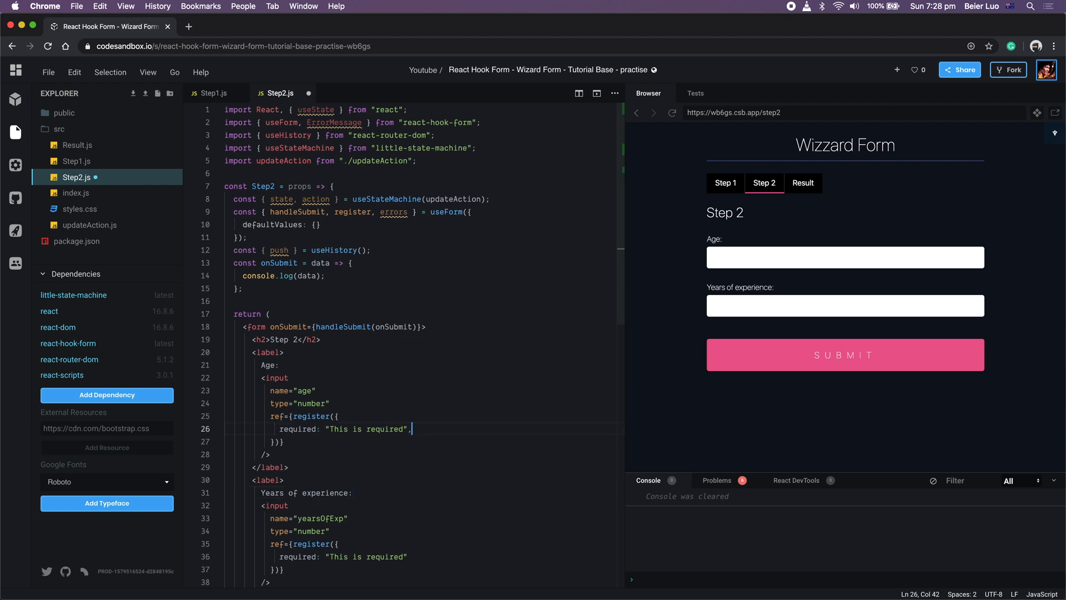
text(min: 17)
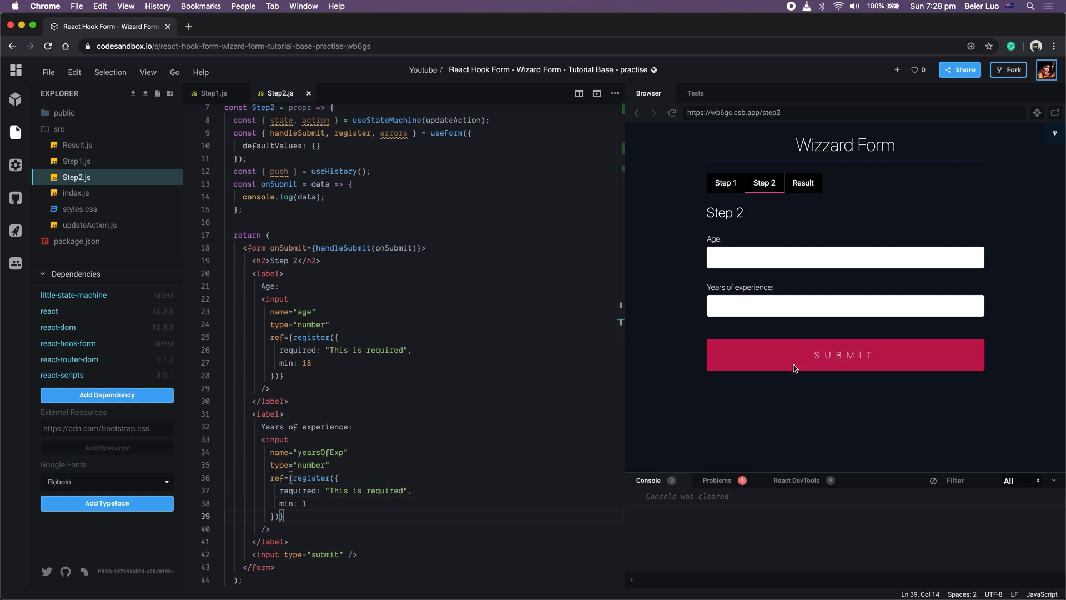
- Place the cursor after the age input to start a new line for its error message
click(845, 257)
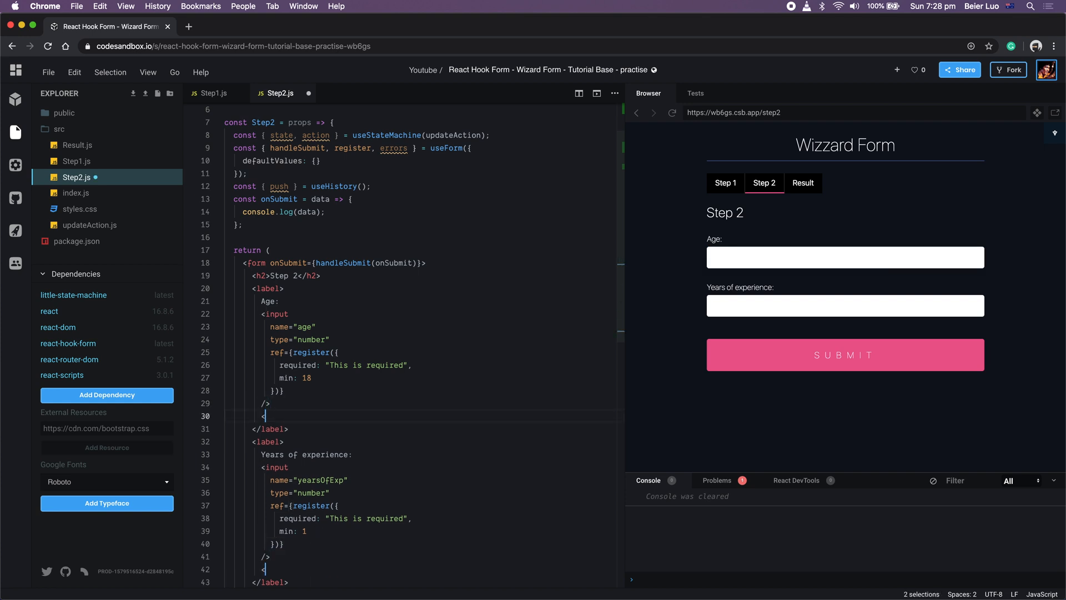
- Add <ErrorMessage as="p"> for age and yearsOfExp, then test an empty submit and age 15
text(<ErrorMessage)
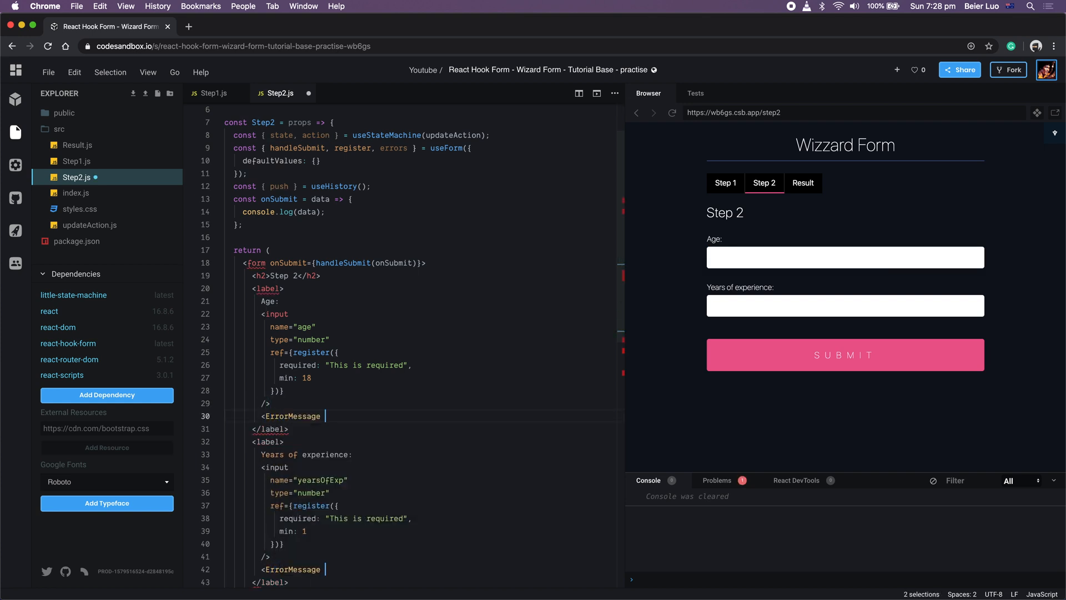
text(errors={})
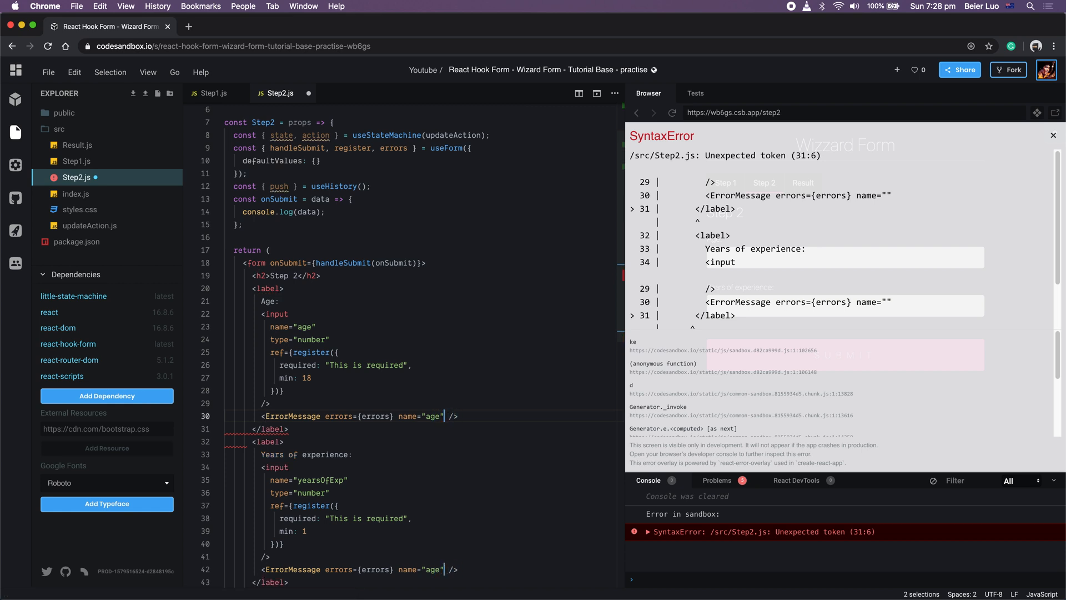
text(as="pr)
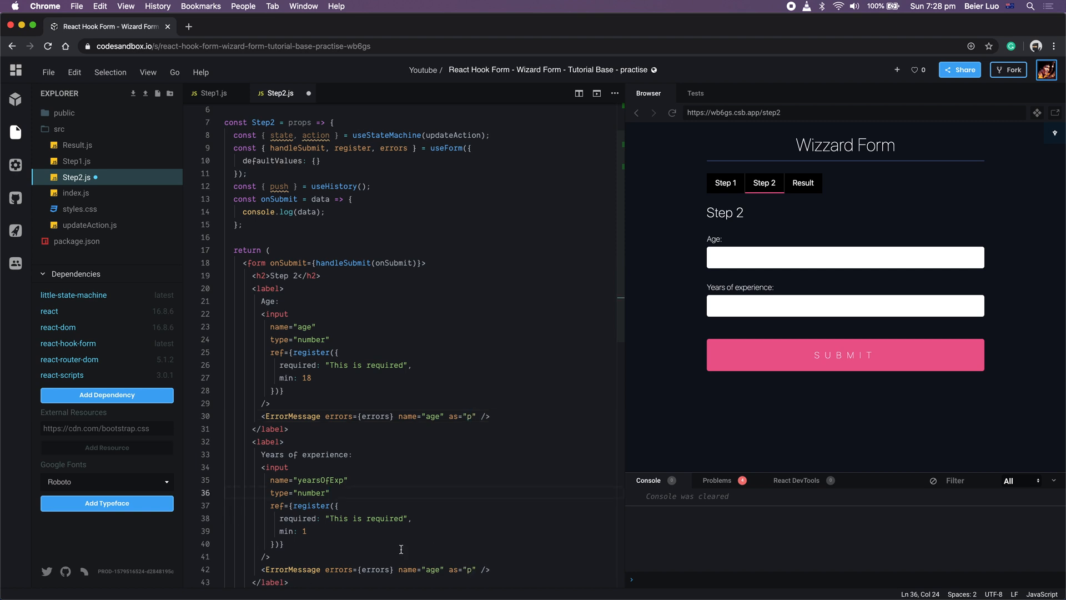
double_click(319, 479)
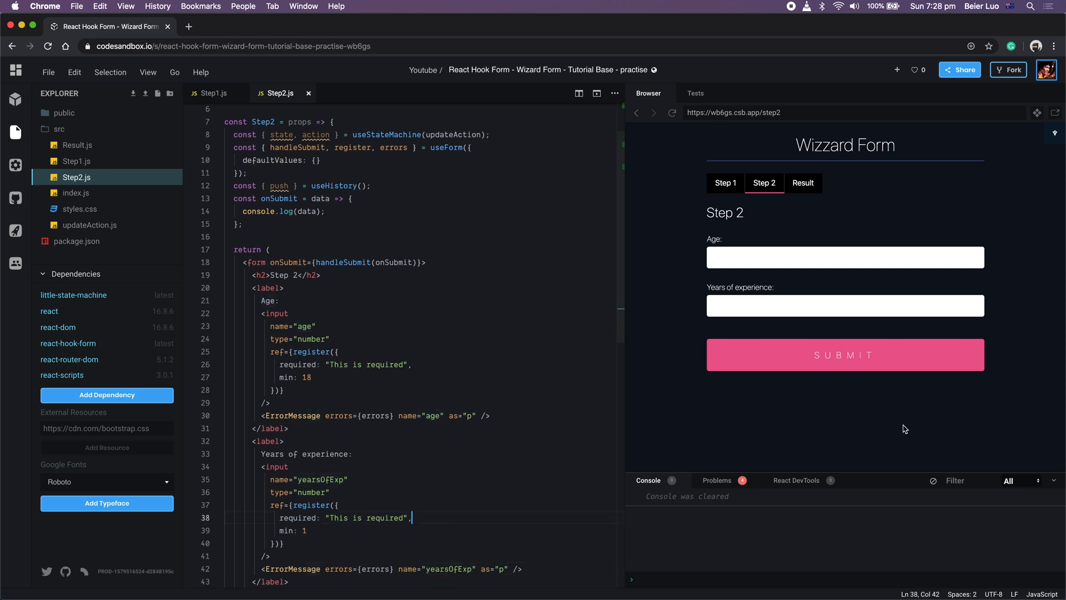
click(845, 354)
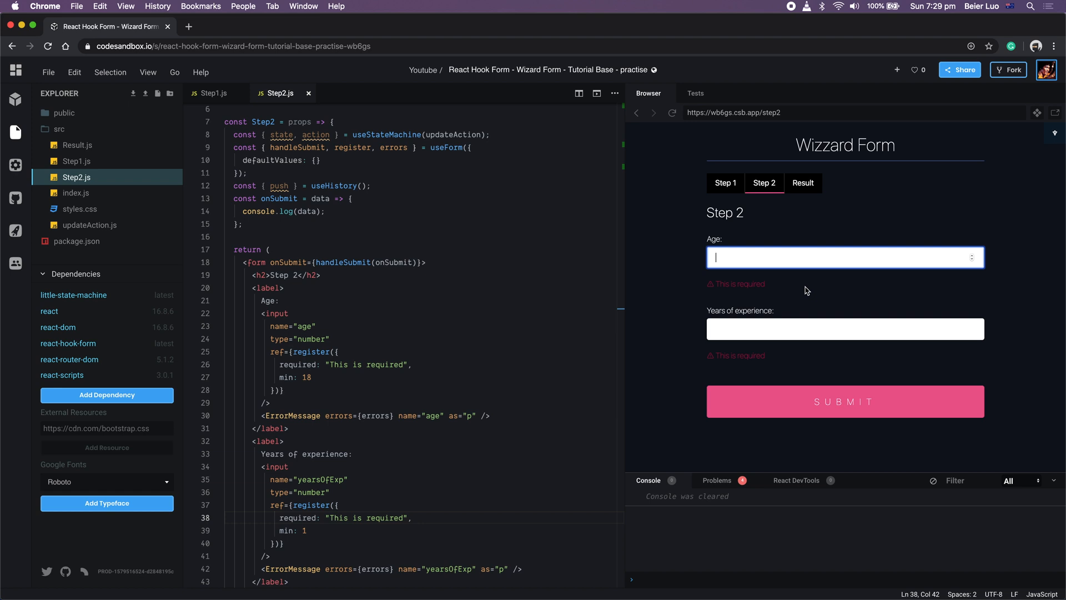
text(15)
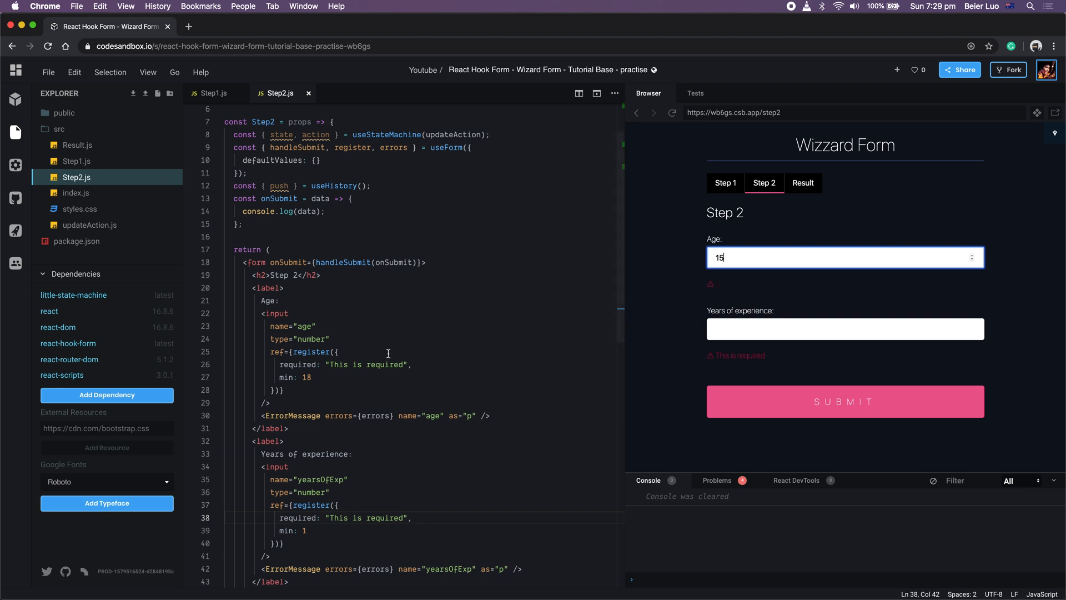
- Give the min rules messages: 'You are required to be 18 above.' and 'you need 1 year of exp.'
double_click(306, 377)
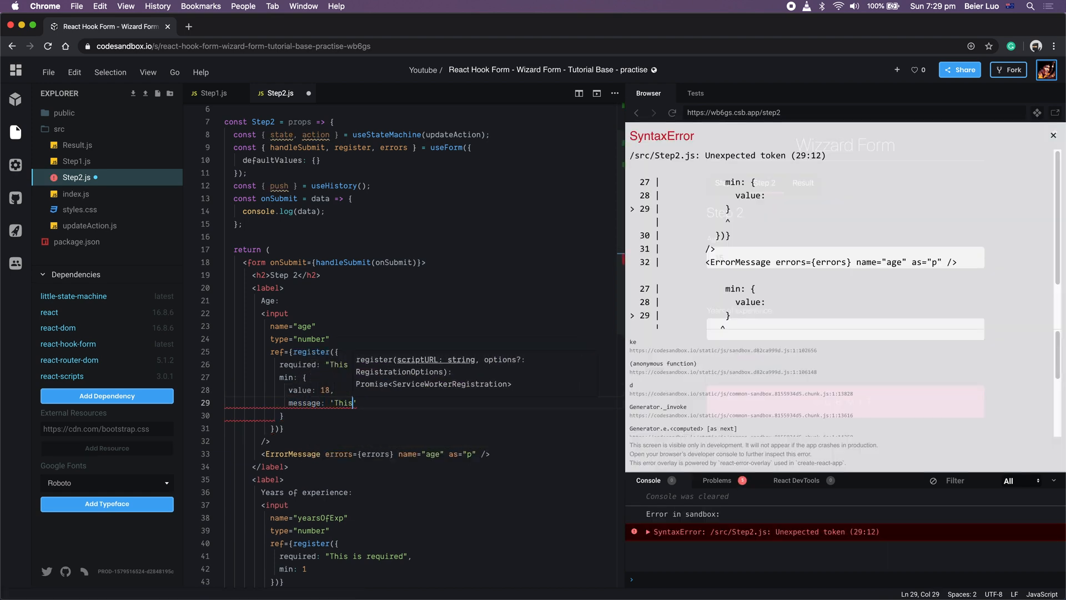
text(YOu)
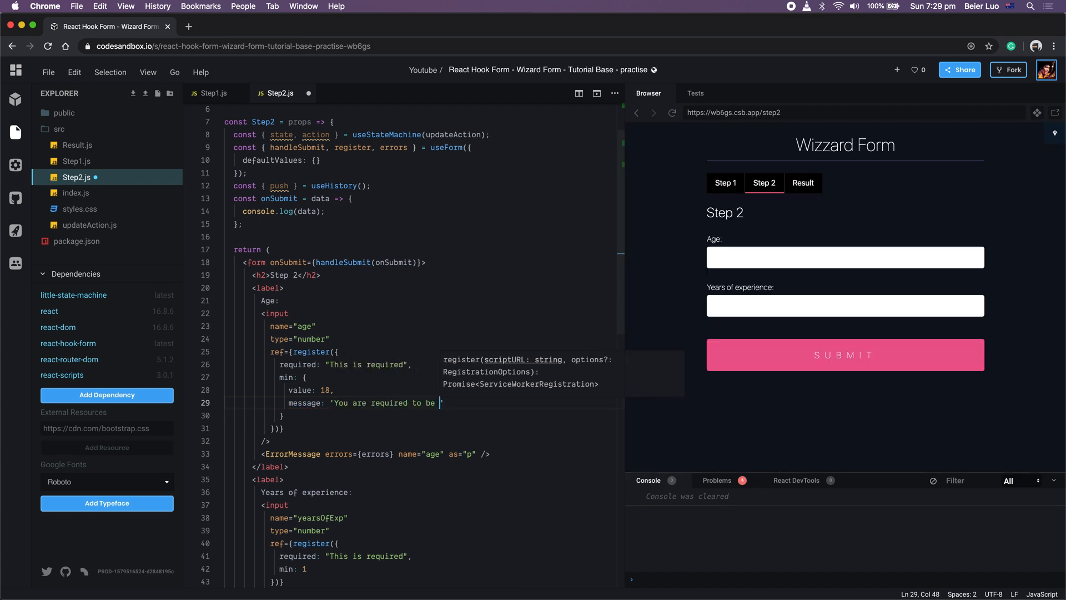
text(18 above')
click(422, 568)
text({)
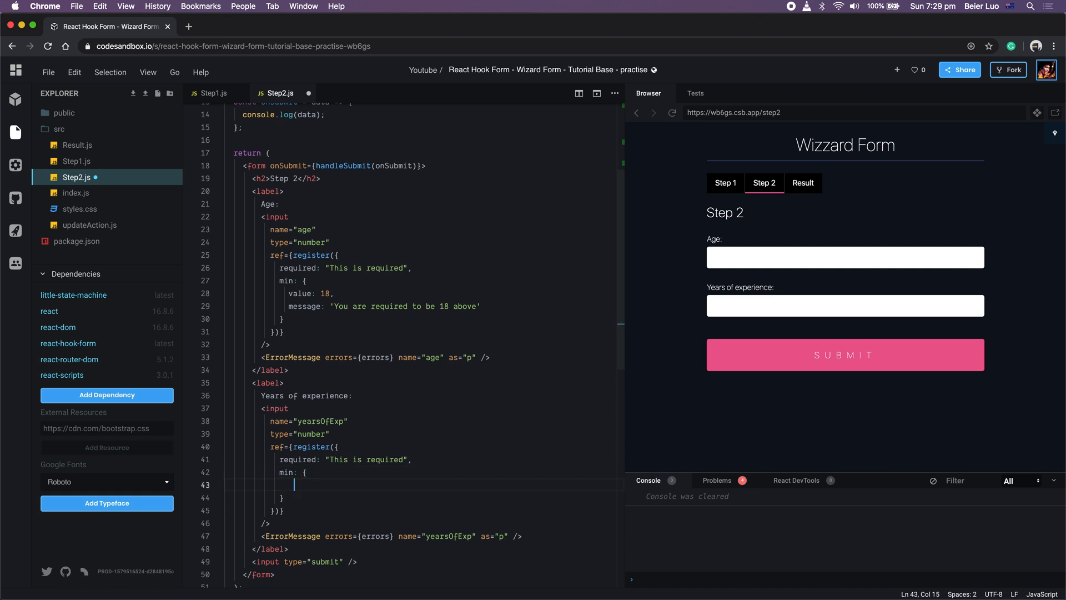
text(value: 1)
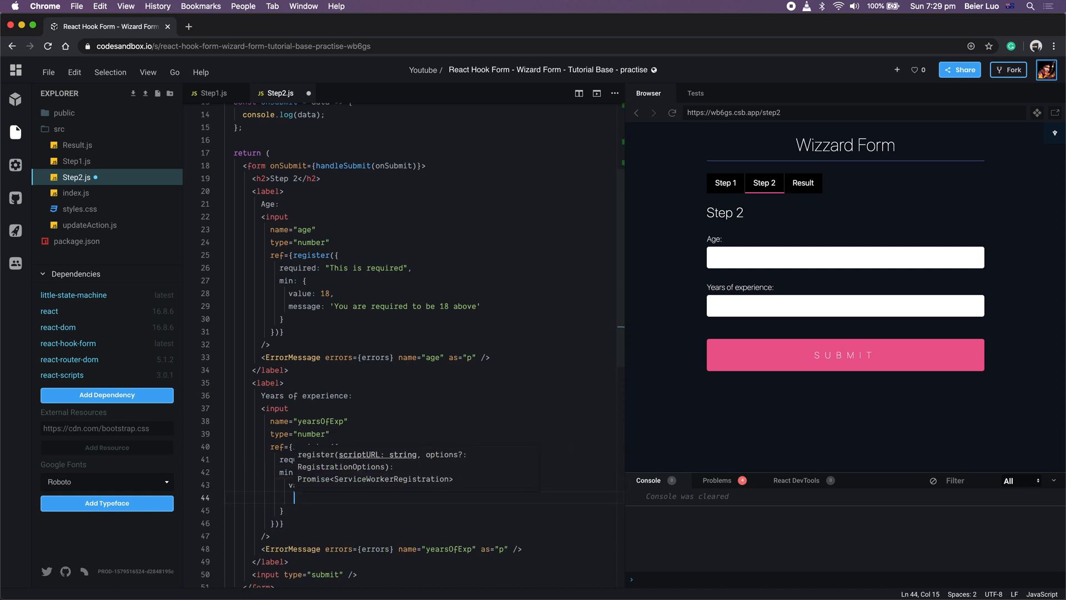
text(you)
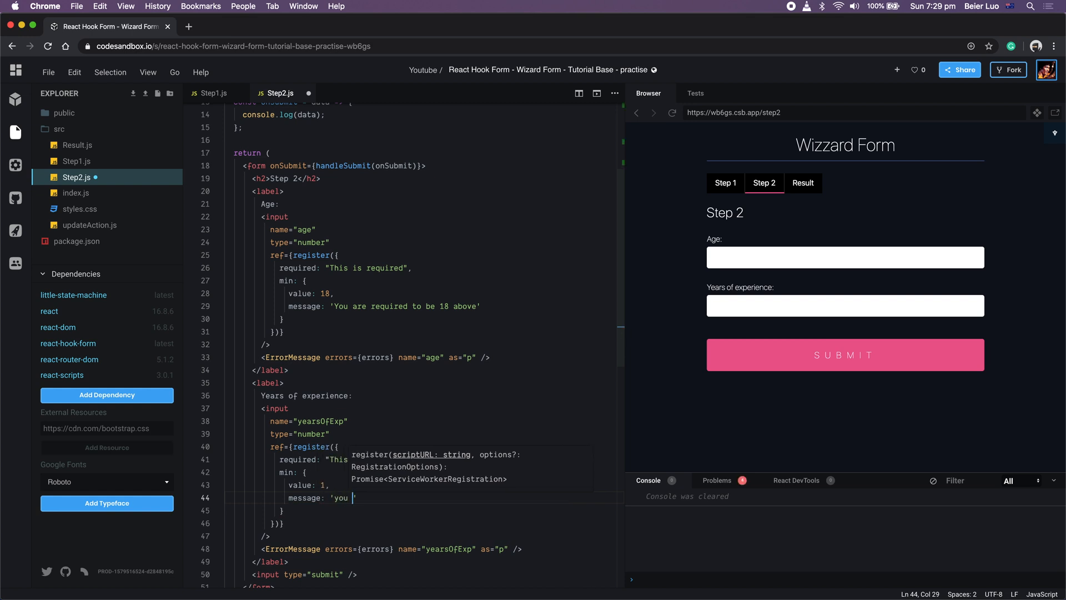
text(need 1 year of)
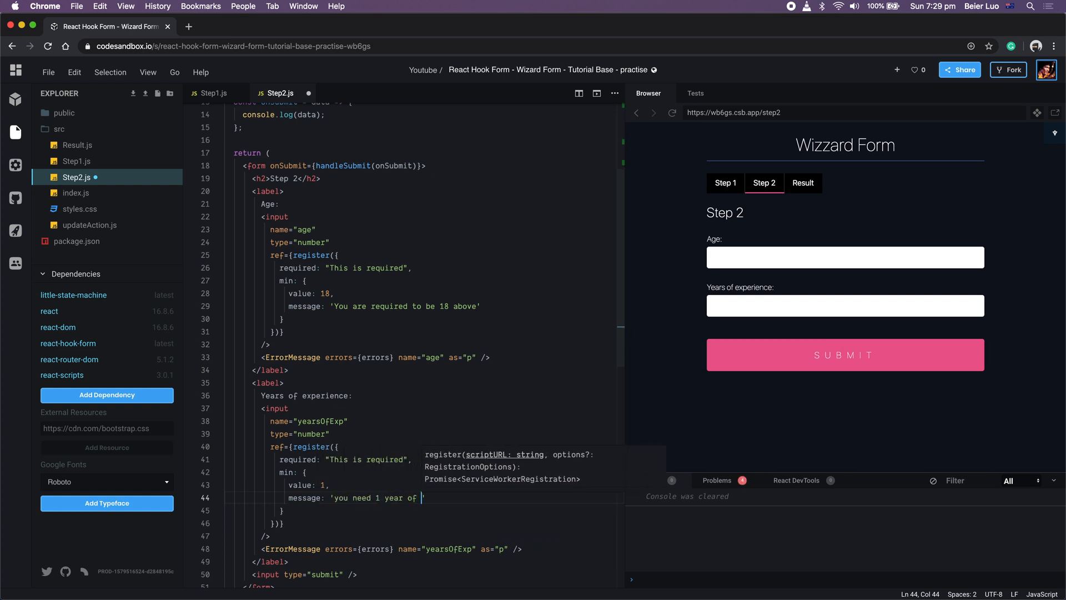
text(exp.")
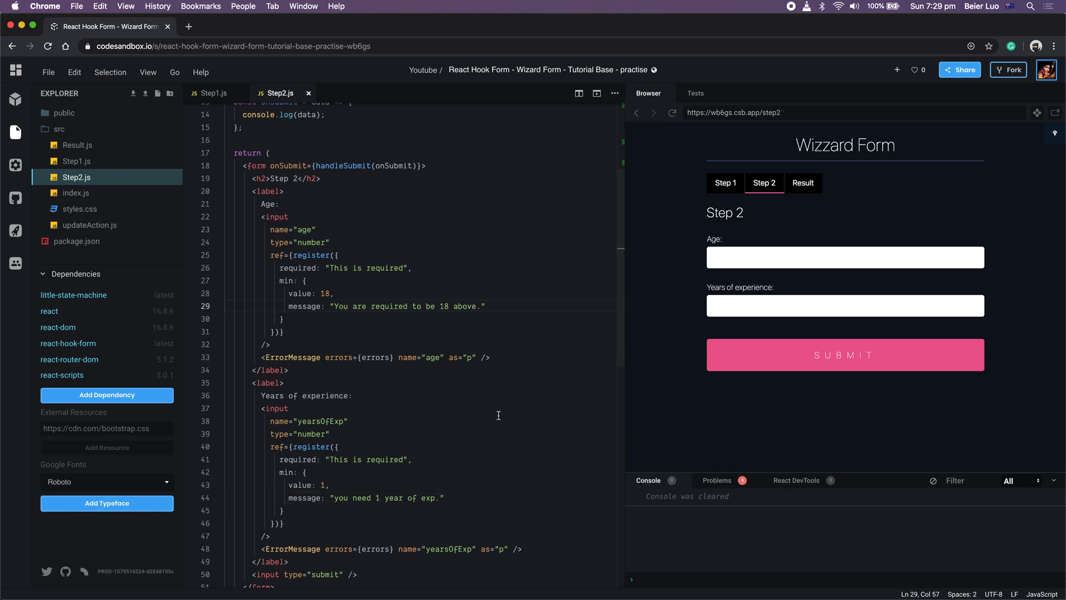
- Type age 1 in the preview to see the under-18 error, then make it 19
click(845, 354)
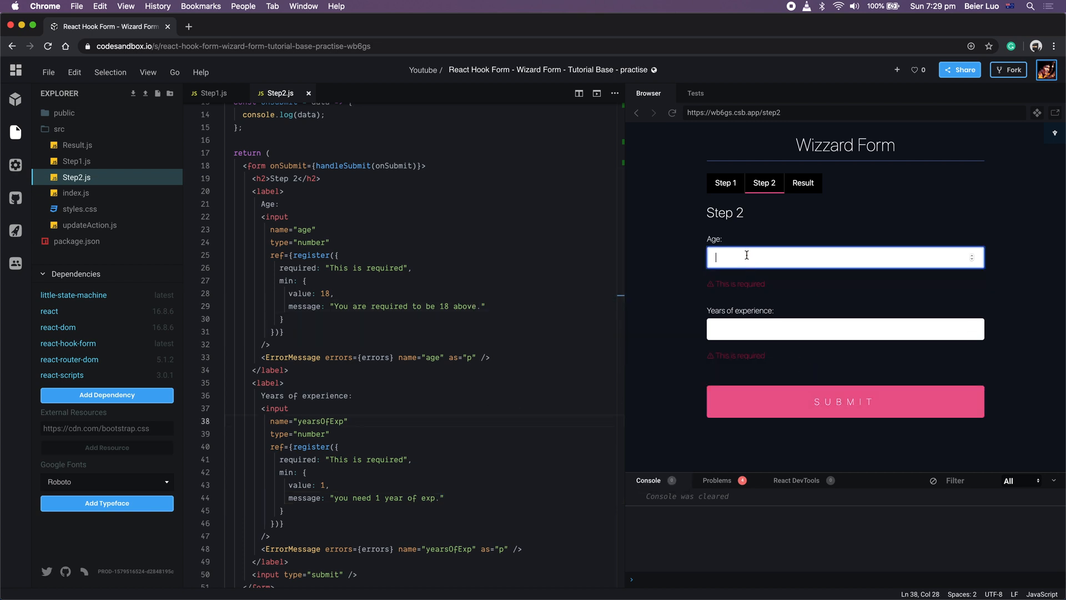
text(1)
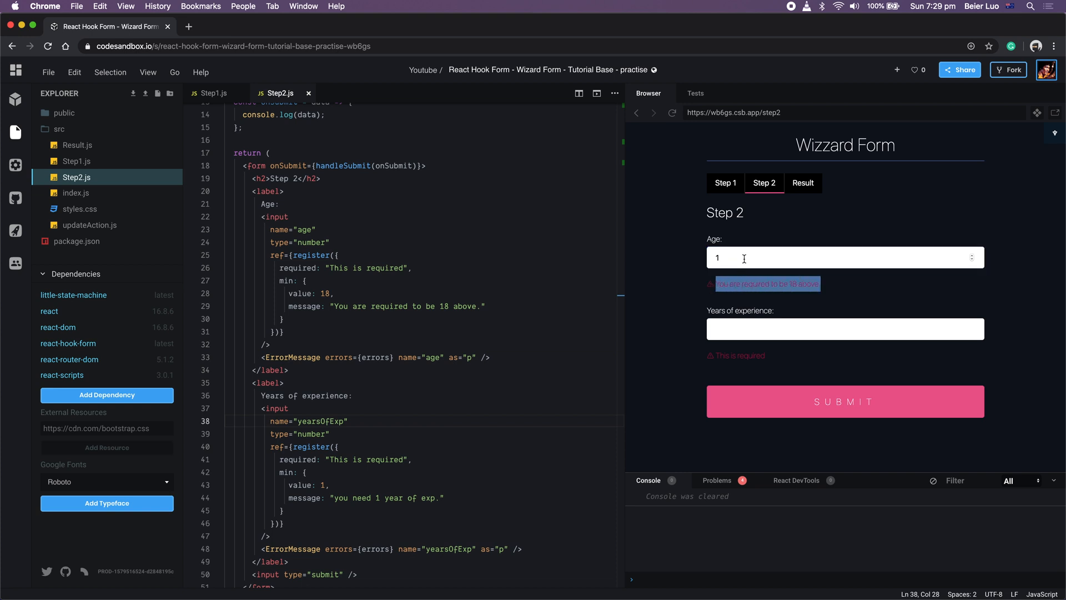
text(9)
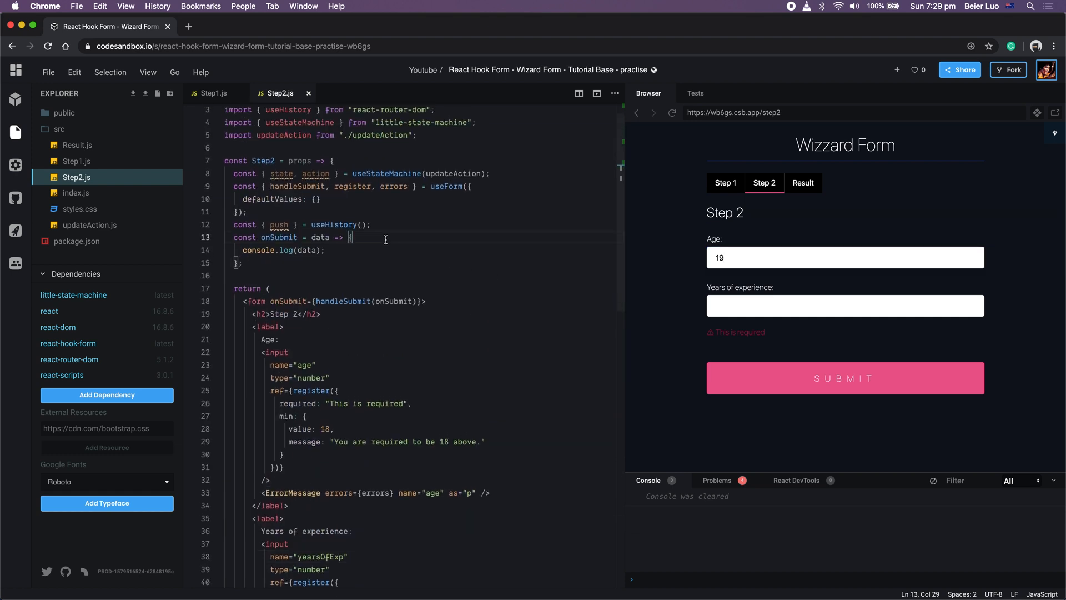
- Replace console.log(data) with action(data) and push('/result') in Step2's submit handler
triple_click(284, 249)
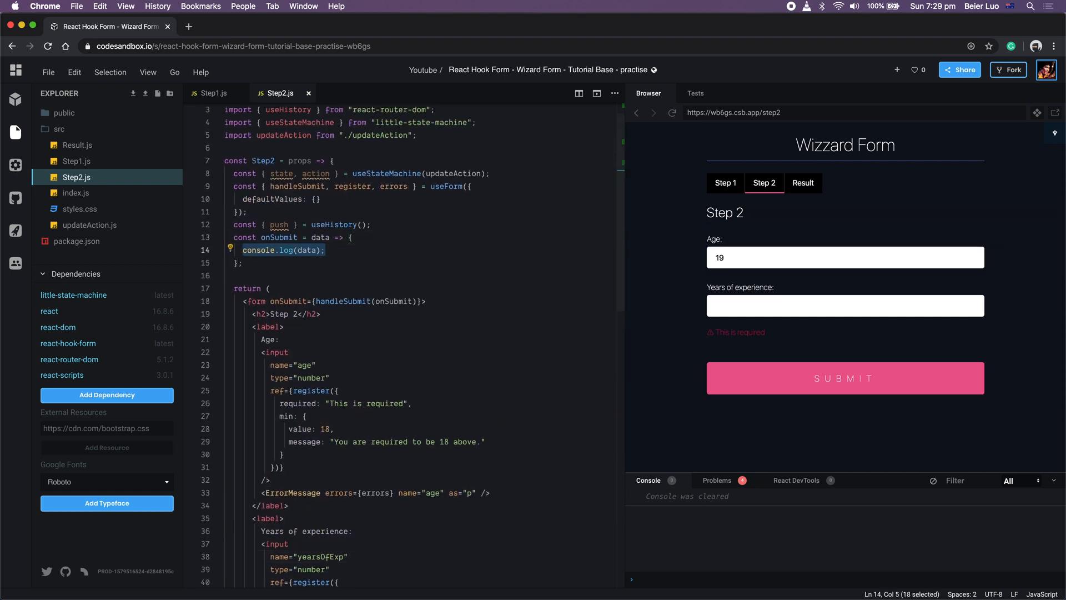
text(ac)
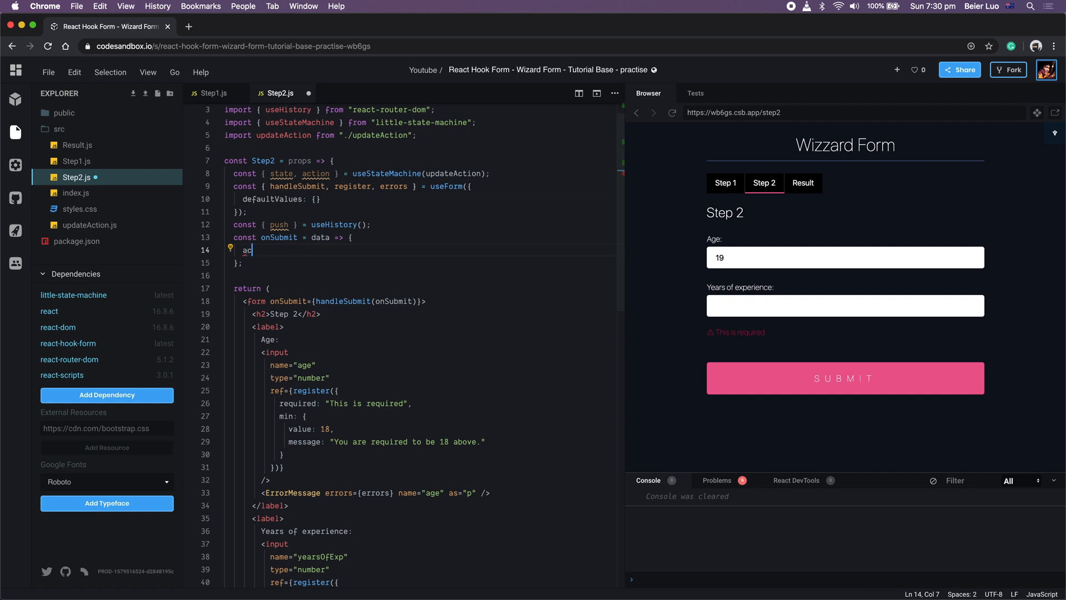
text(action(data);)
text(next)
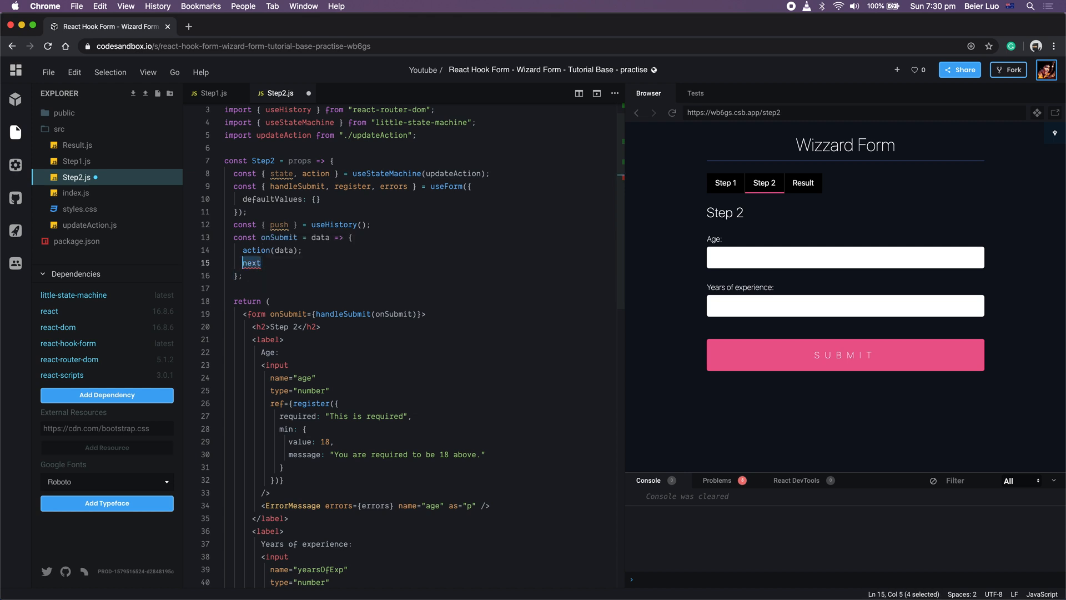
text(push('/'))
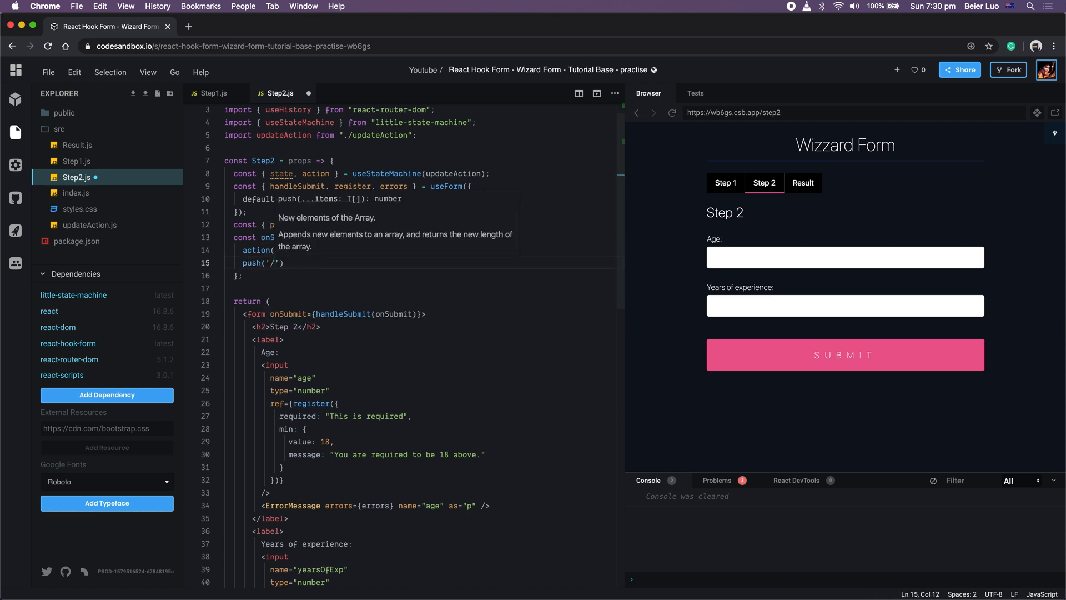
click(275, 263)
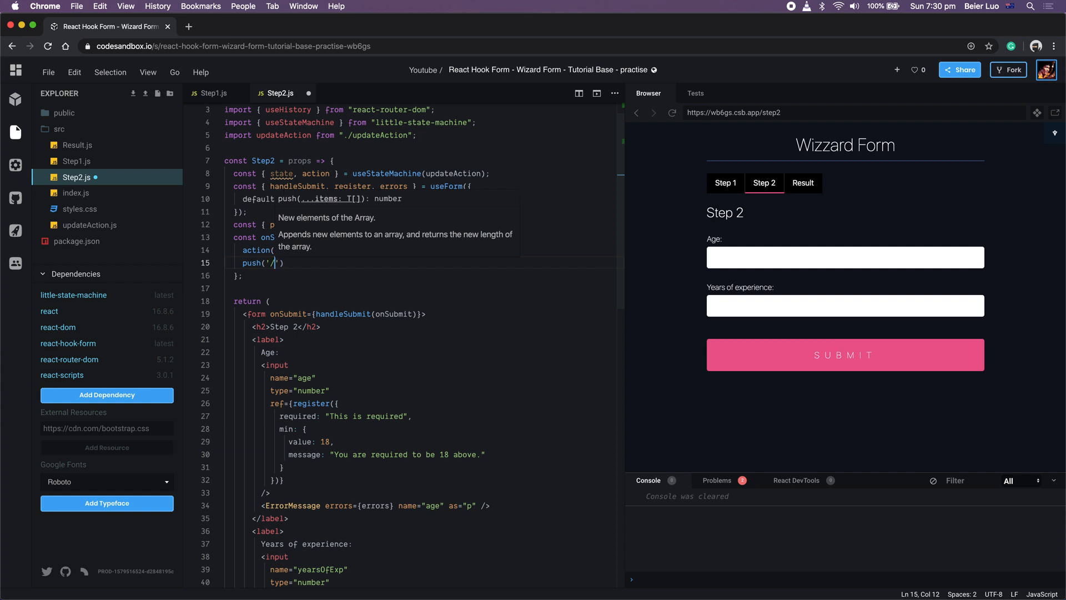
text(result")
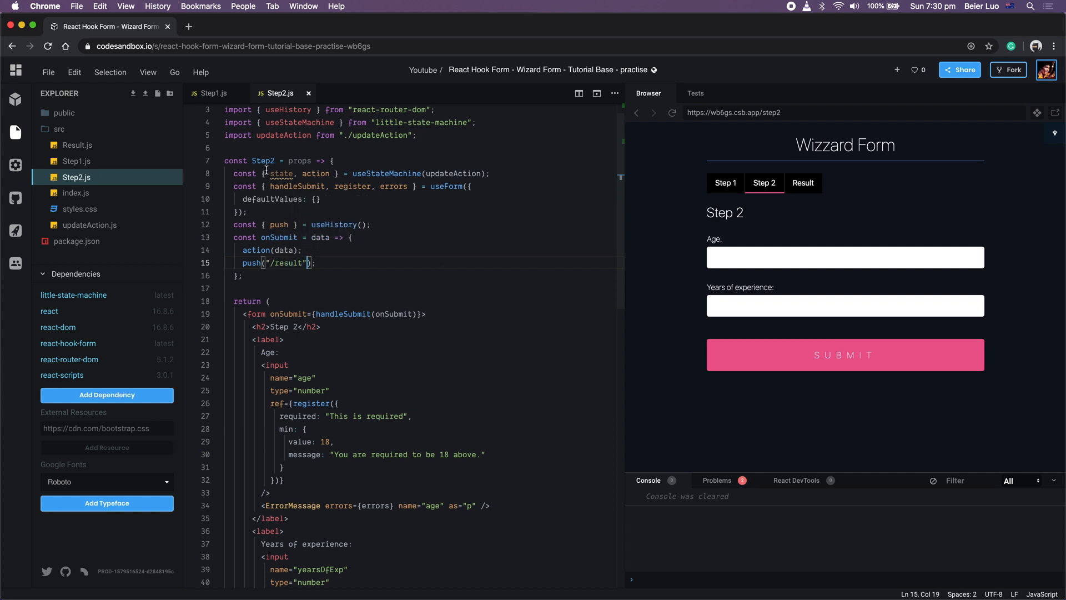
- Set Step 2's defaultValues to state.yourDetails
double_click(280, 173)
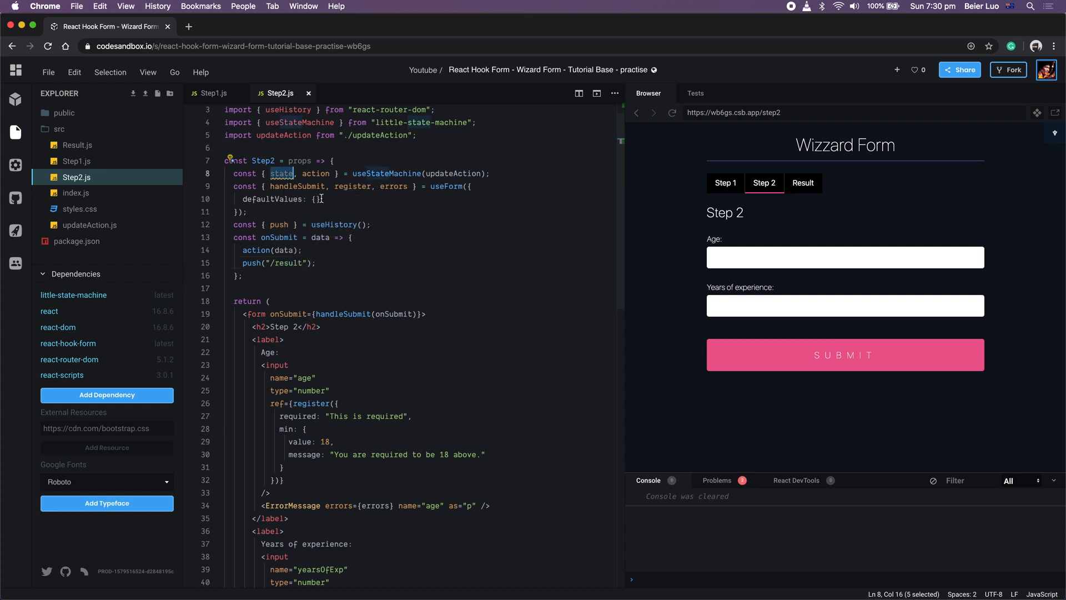
text(state.)
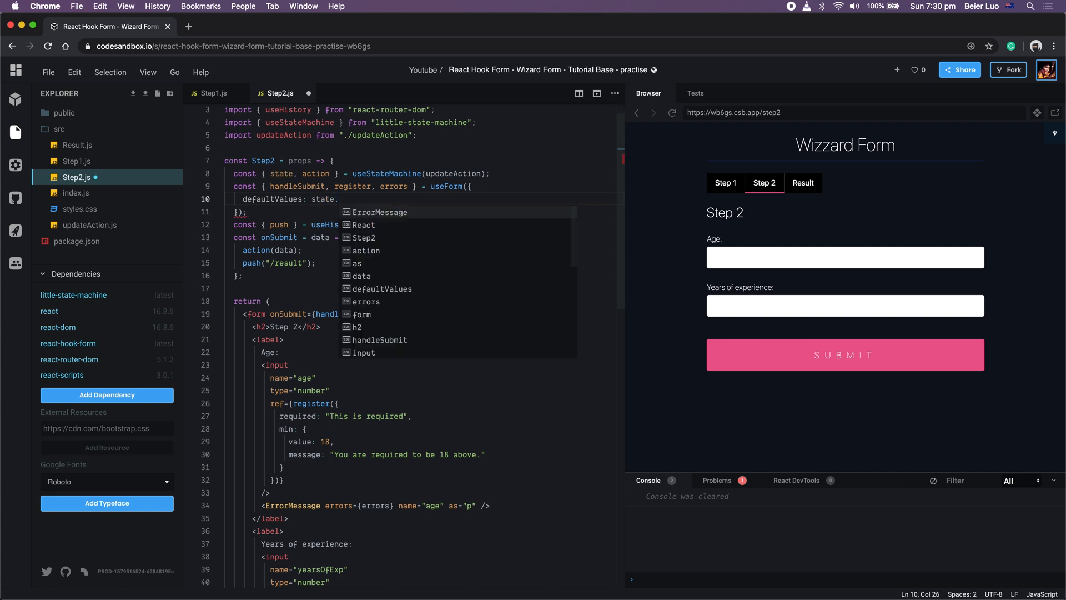
text(yourDetails)
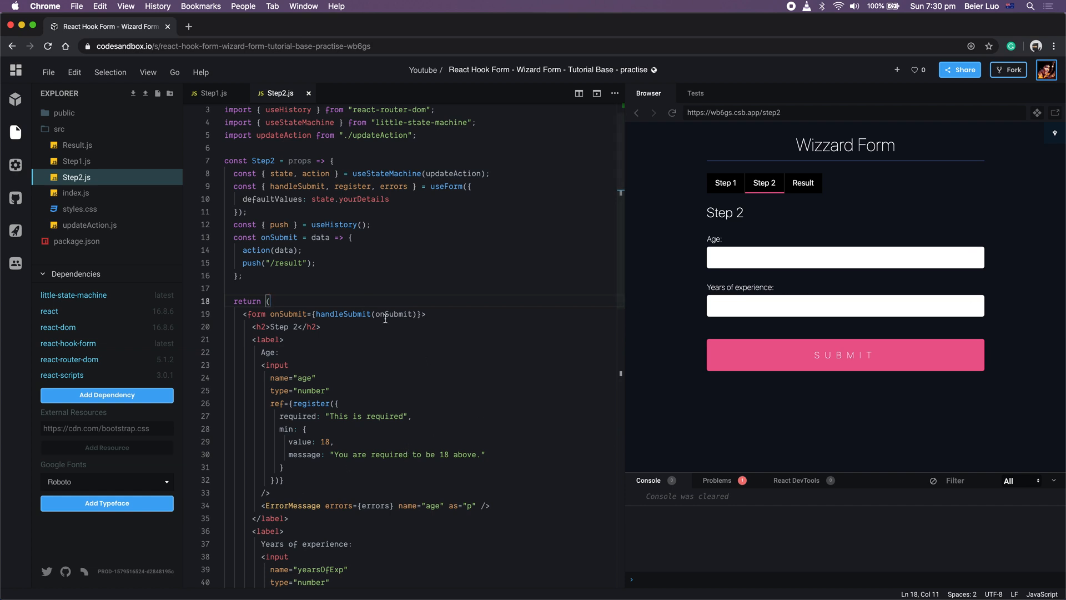
- Enter age 22 and 2 years of experience in the preview and submit Step 2
double_click(363, 199)
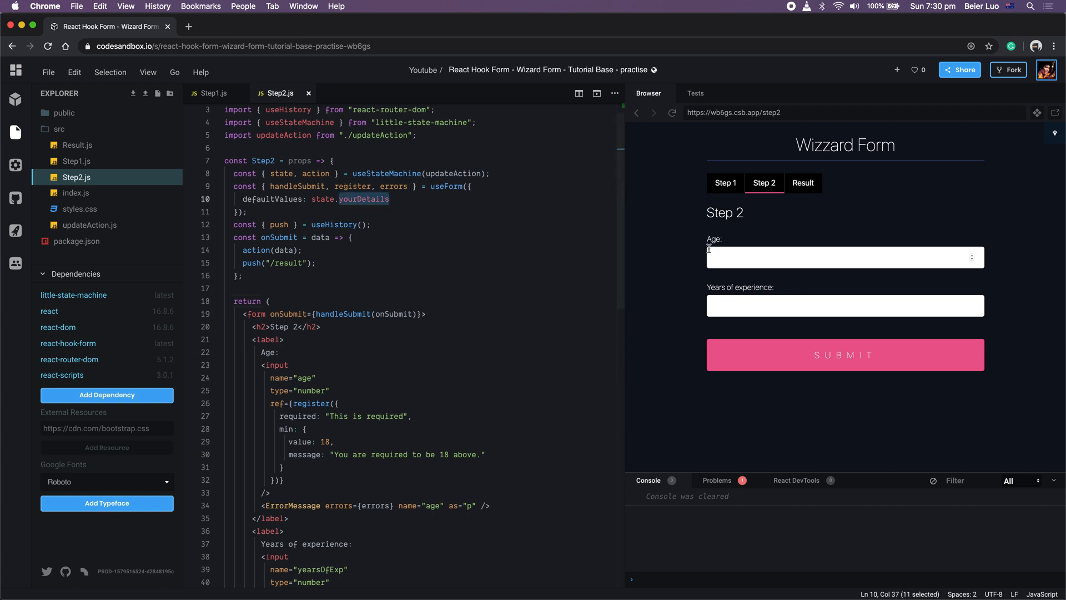
click(843, 257)
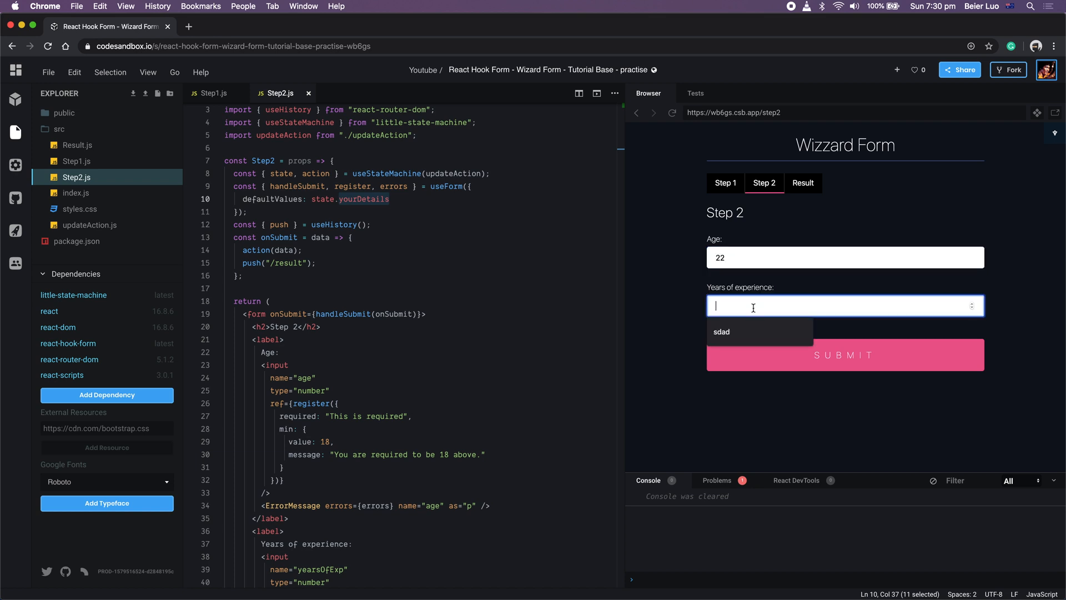
text(2)
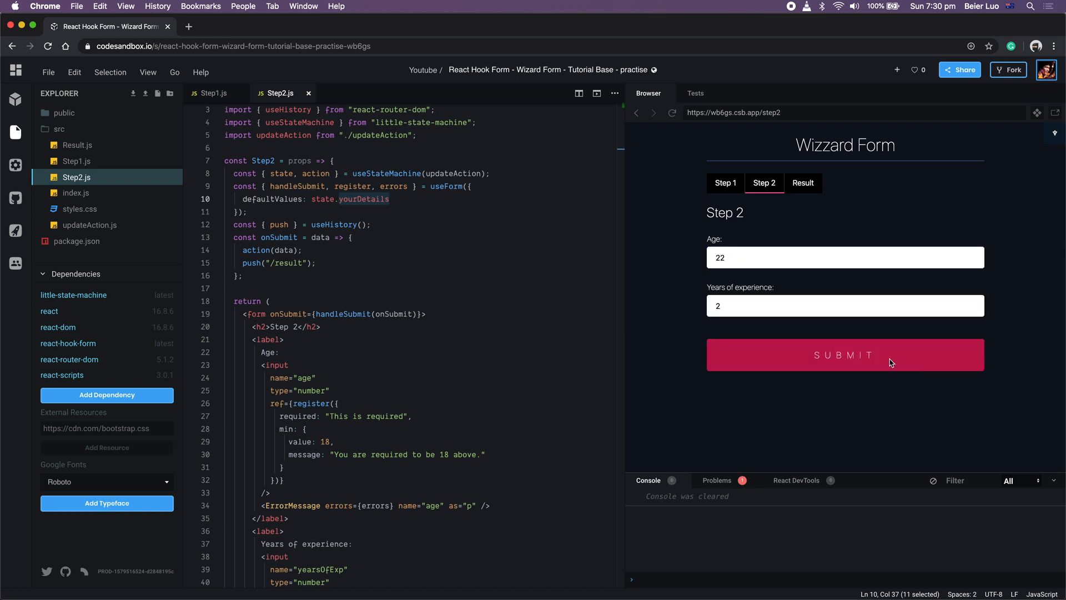
click(845, 354)
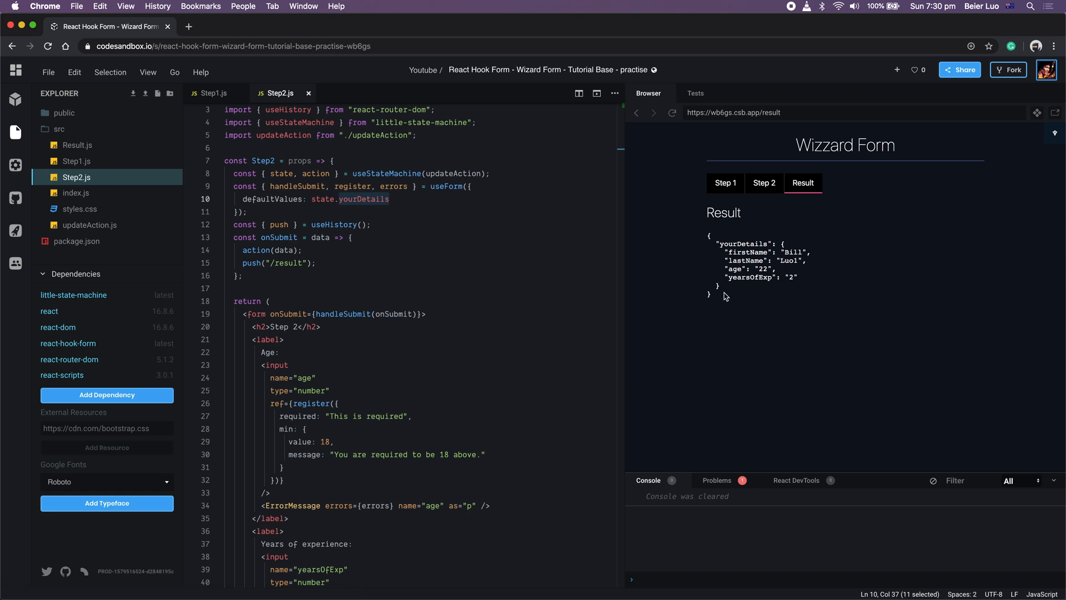
- Inspect the Result page data and the Little State Machine devtools, then close them
drag(707, 236, 720, 296)
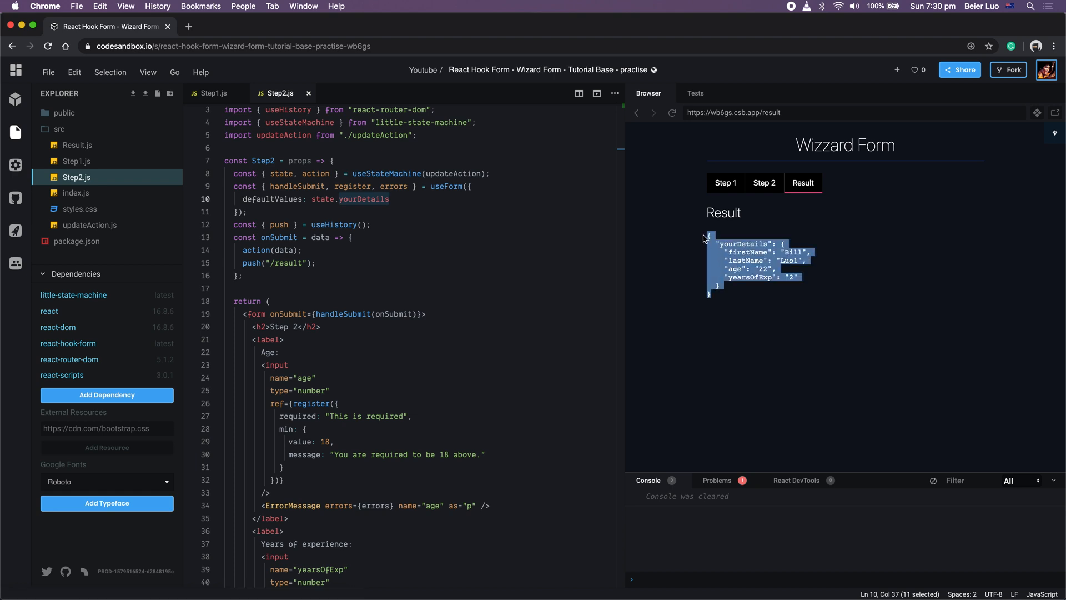
click(801, 292)
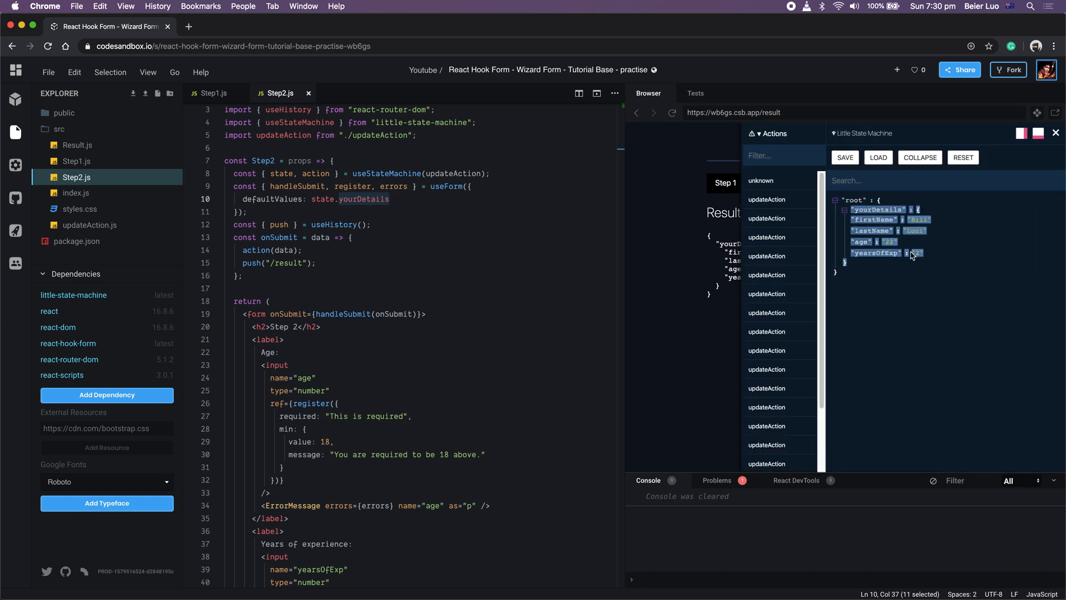
click(1054, 132)
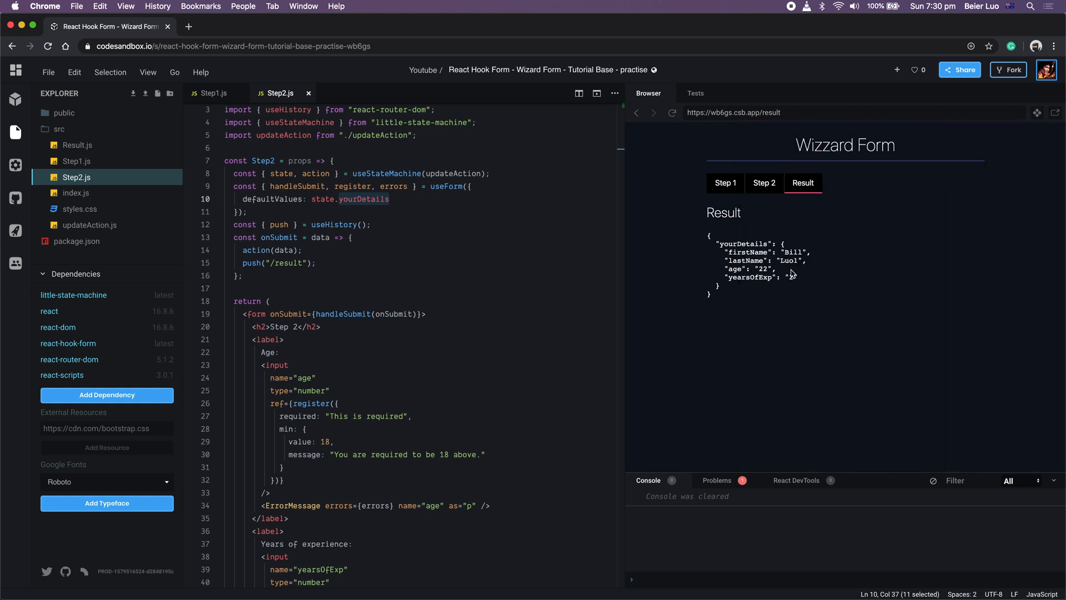
click(671, 112)
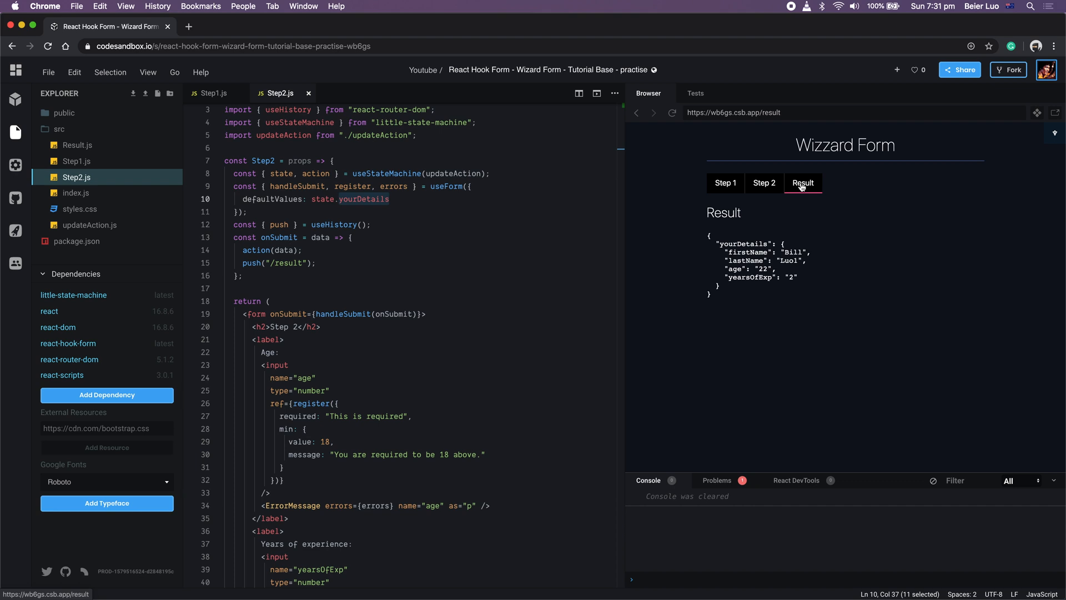
mouse_move(754, 191)
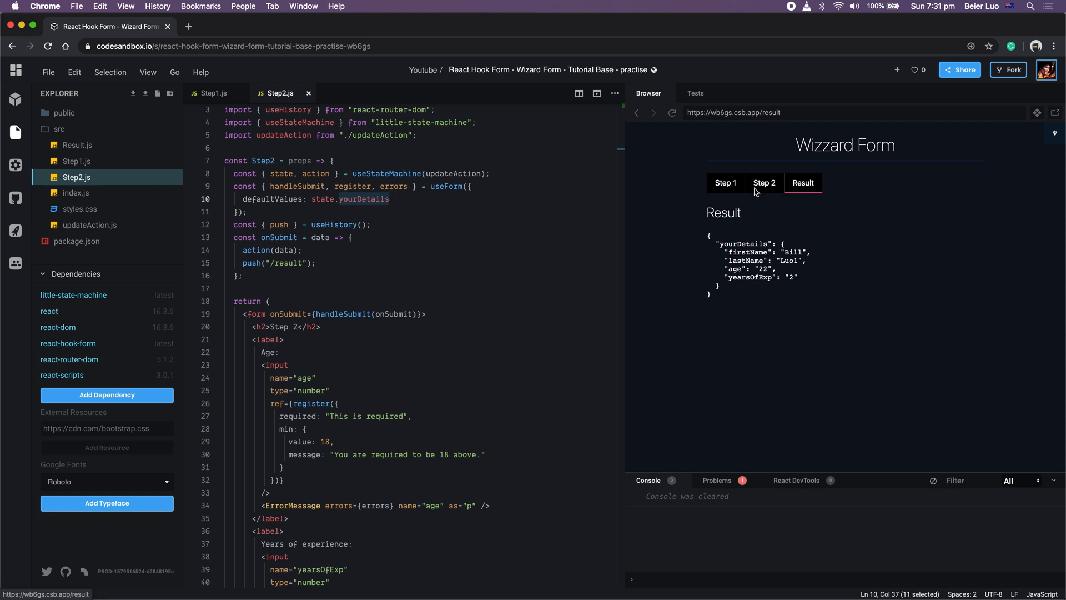
- Navigate back to Step 1 to check Bill and Luo1 are still pre-filled
click(725, 183)
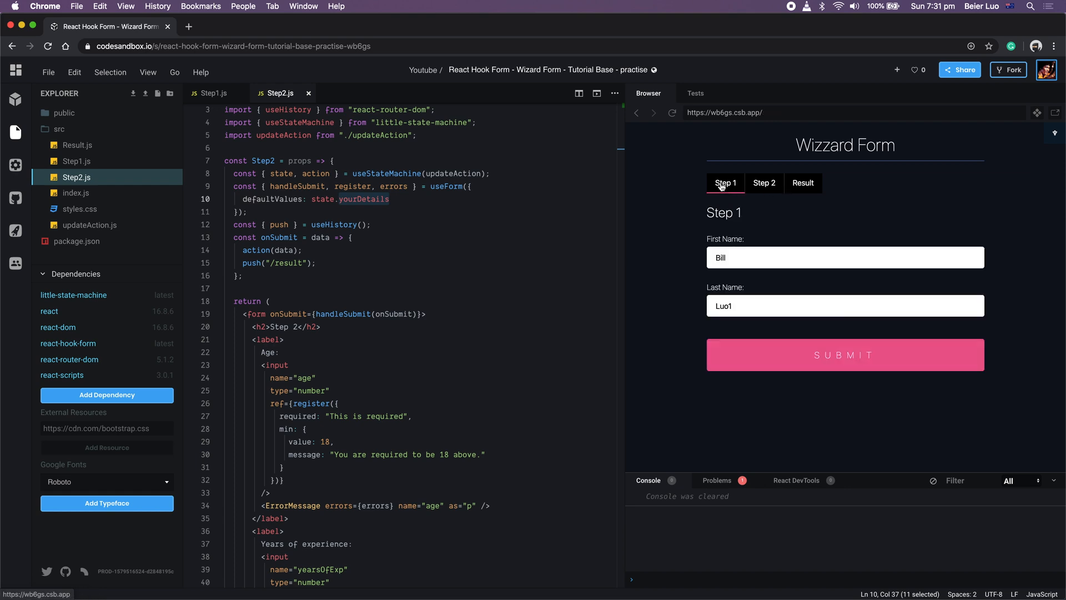